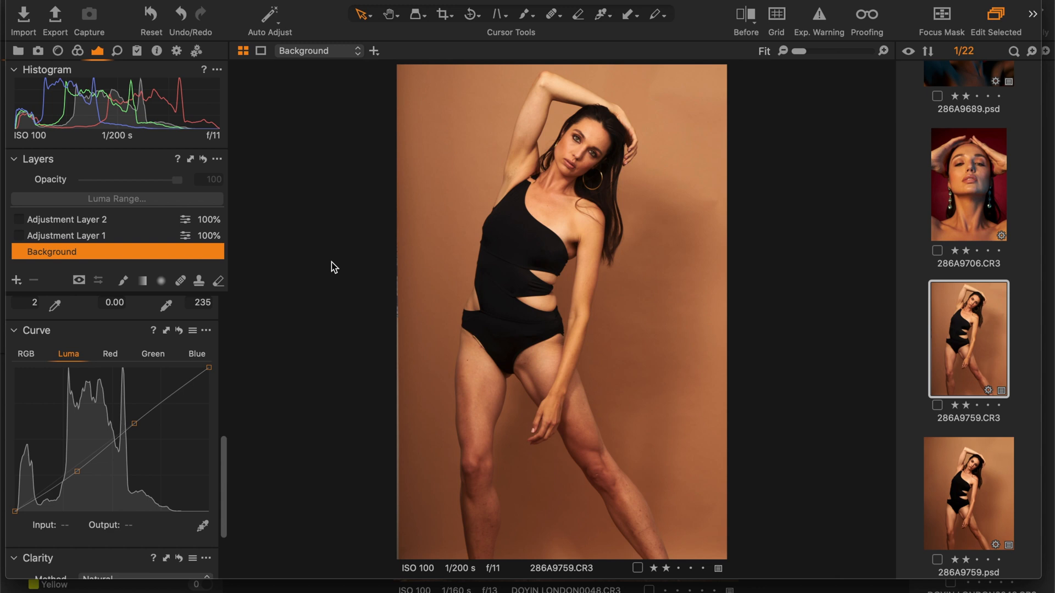
mouse_move(452, 309)
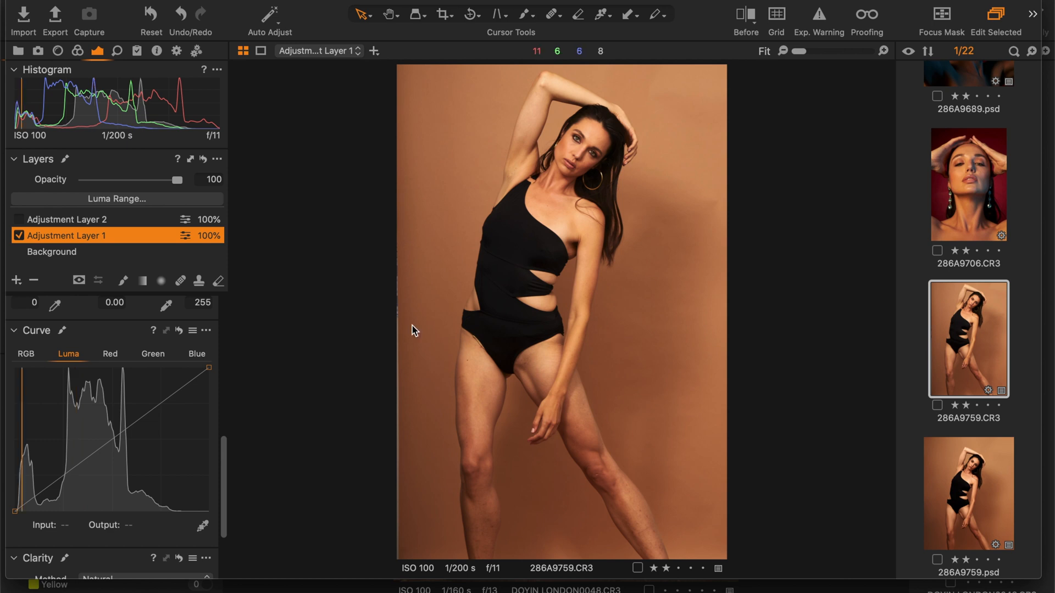
Zoom in and toggle Adjustment Layers 1 and 2 to compare their effect on arms and legs
left_click(20, 219)
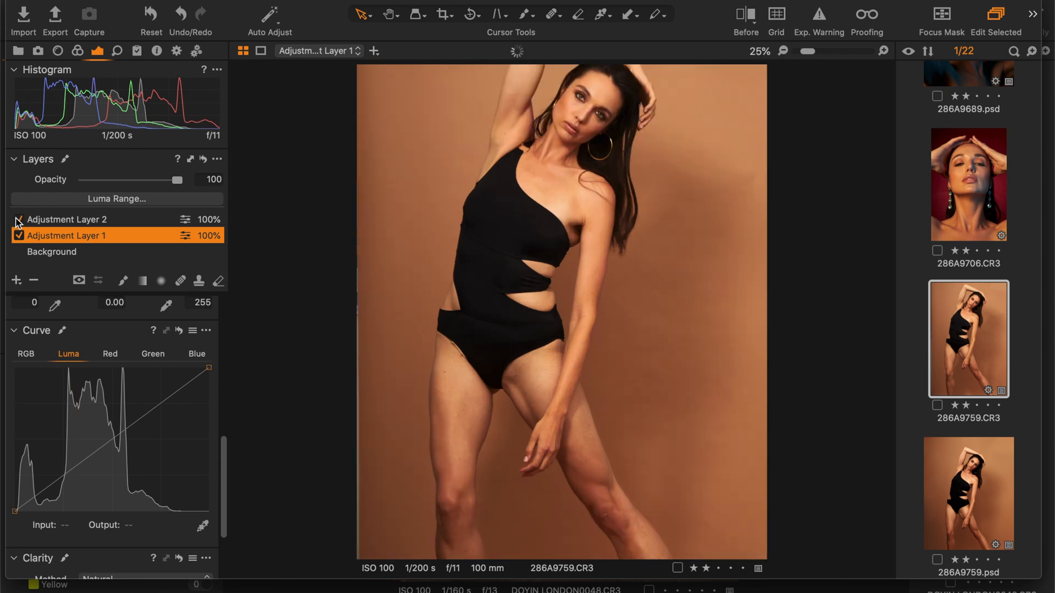
left_click(782, 52)
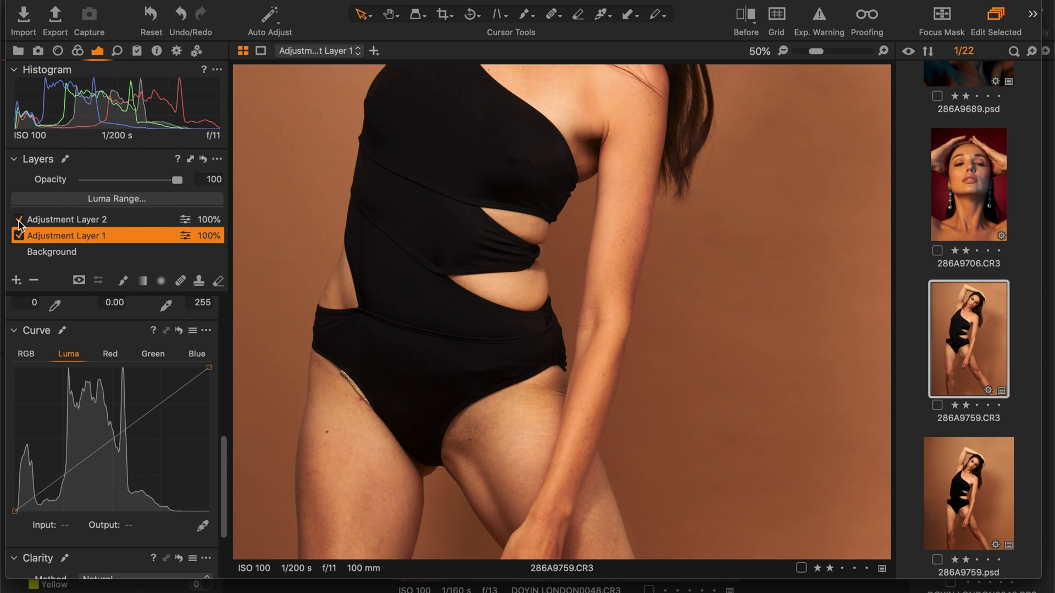
left_click(19, 220)
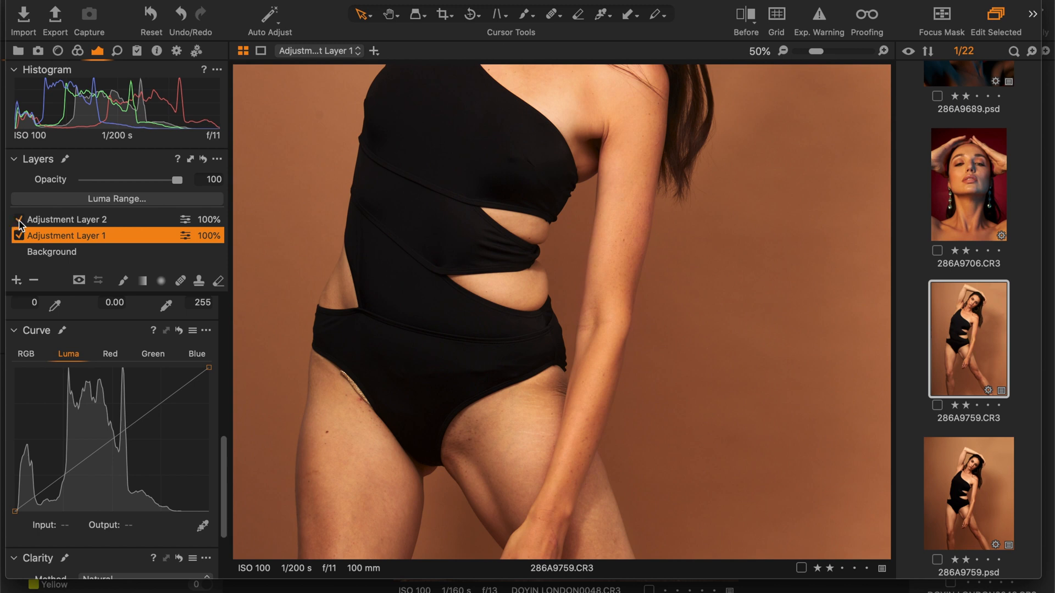
left_click(18, 220)
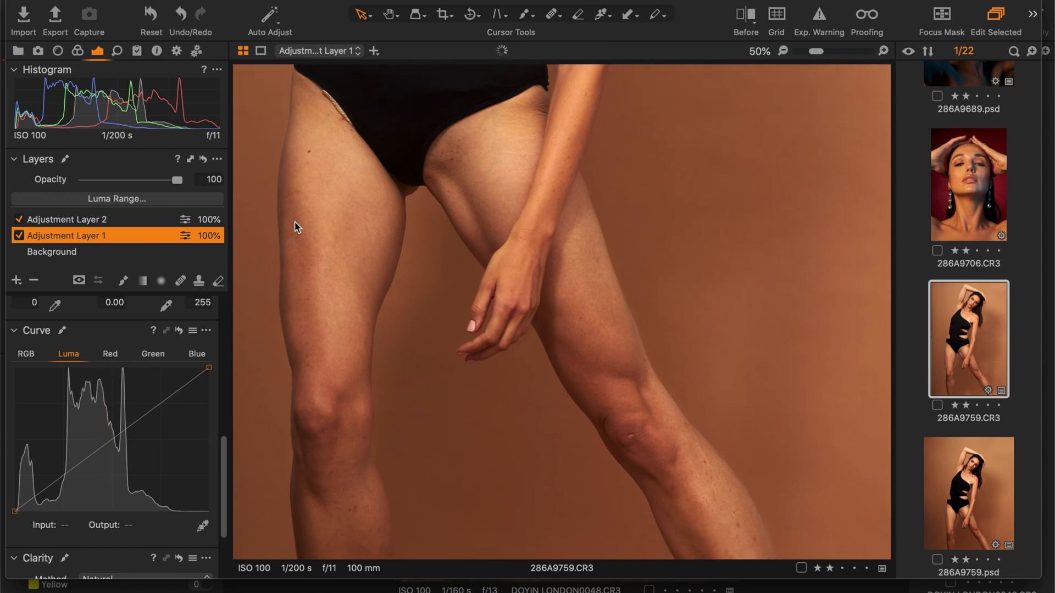
left_click(19, 235)
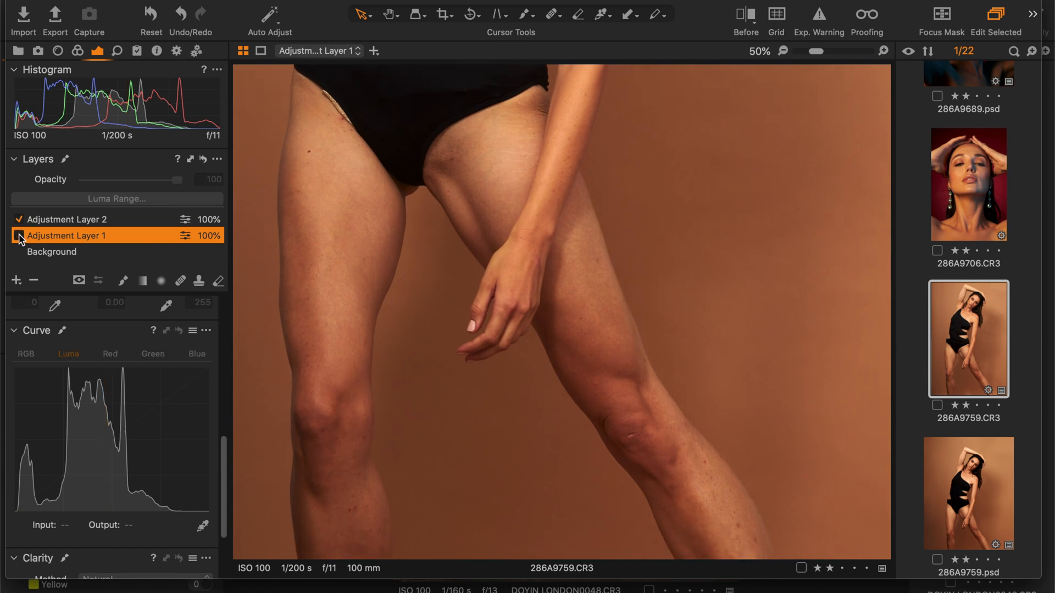
left_click(20, 236)
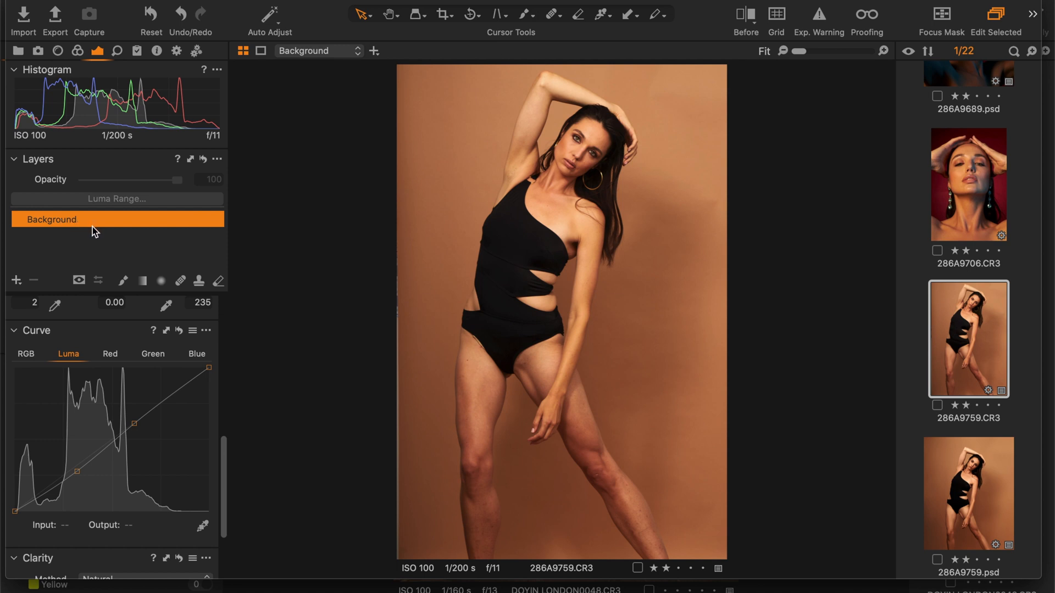
mouse_move(79, 285)
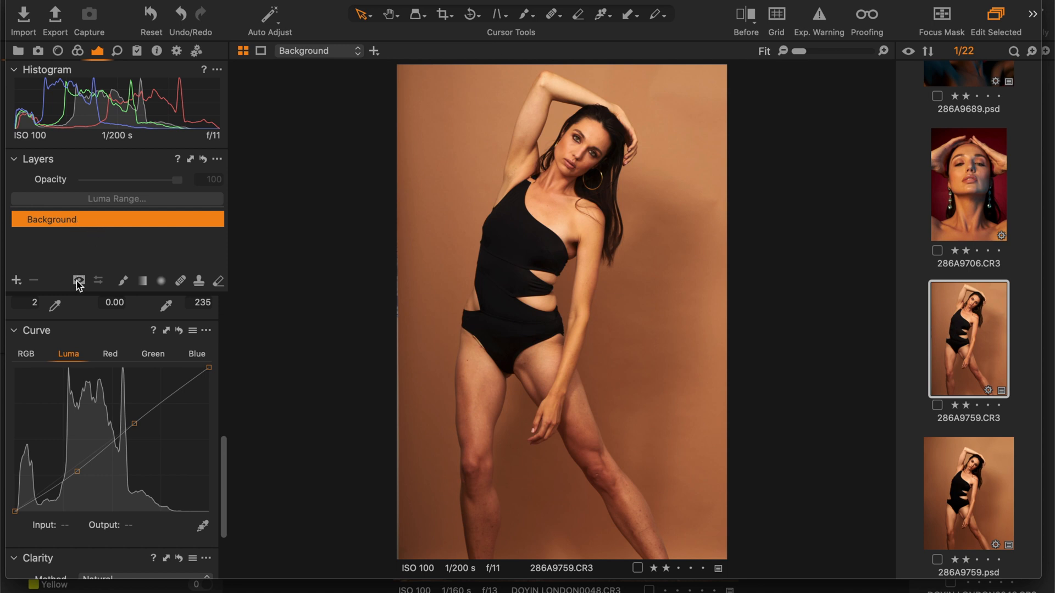
Add an adjustment layer, rename it 'skin 1', and choose the Draw Mask brush
left_click(17, 280)
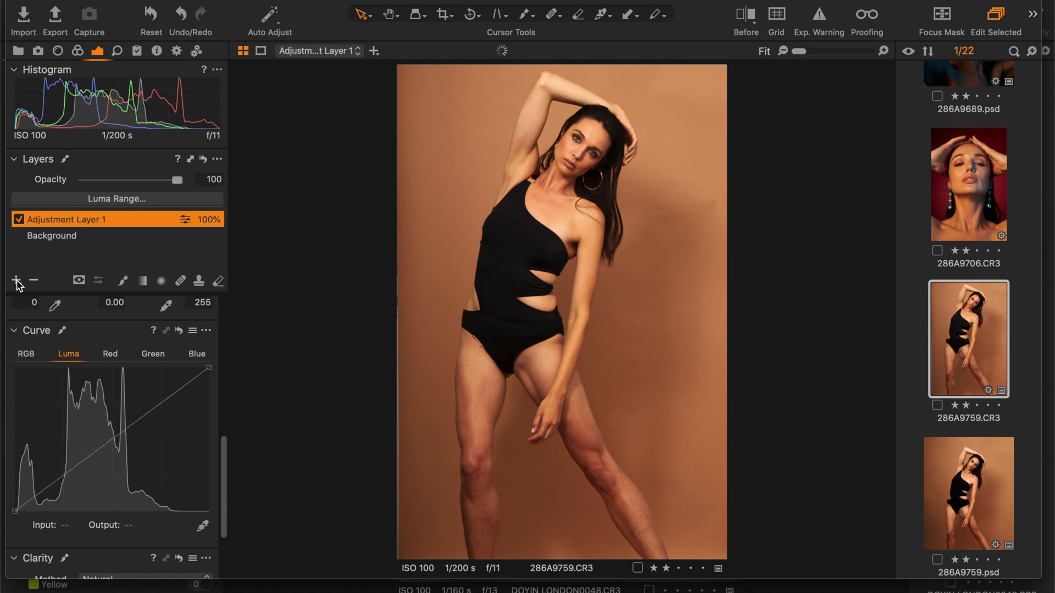
double_click(65, 217)
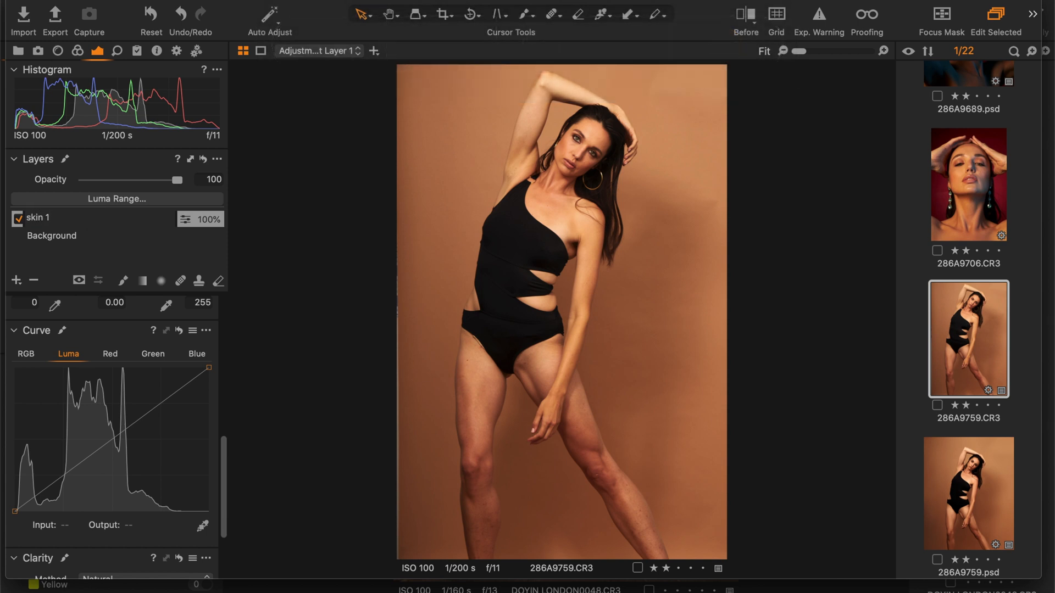
left_click(41, 218)
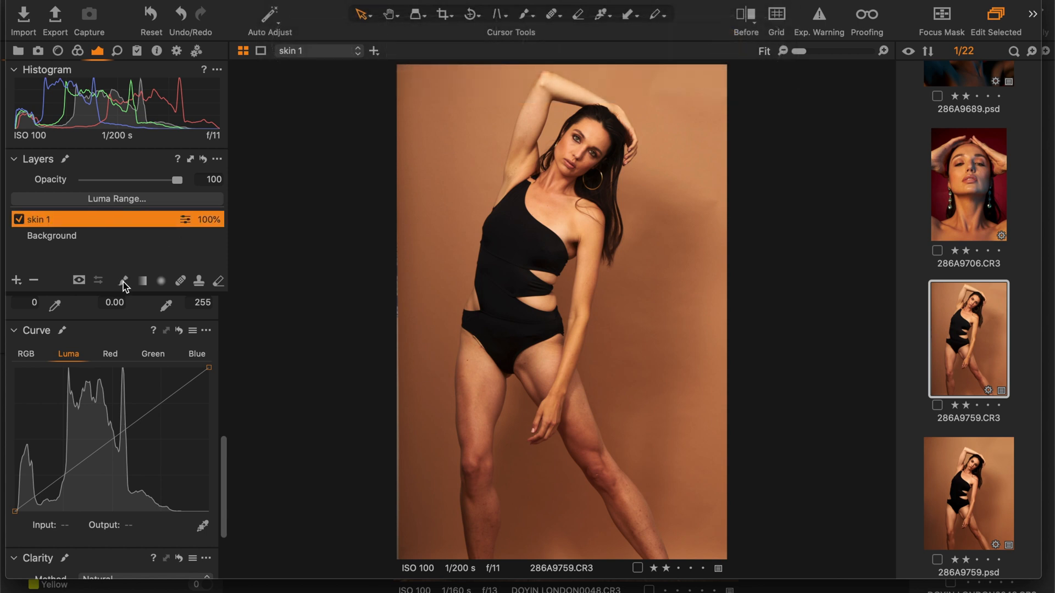
left_click(123, 280)
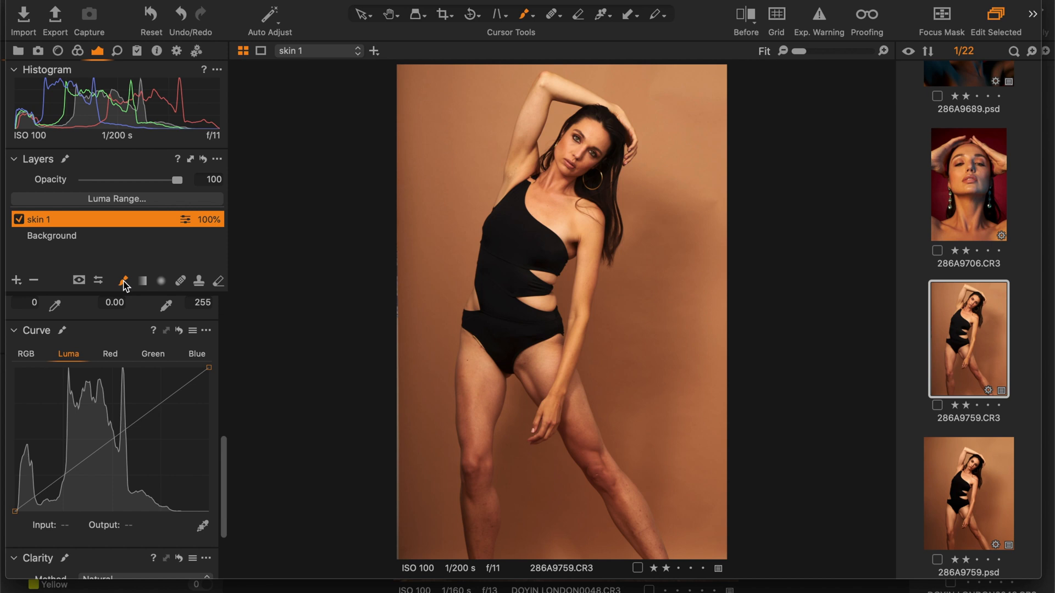
mouse_move(92, 283)
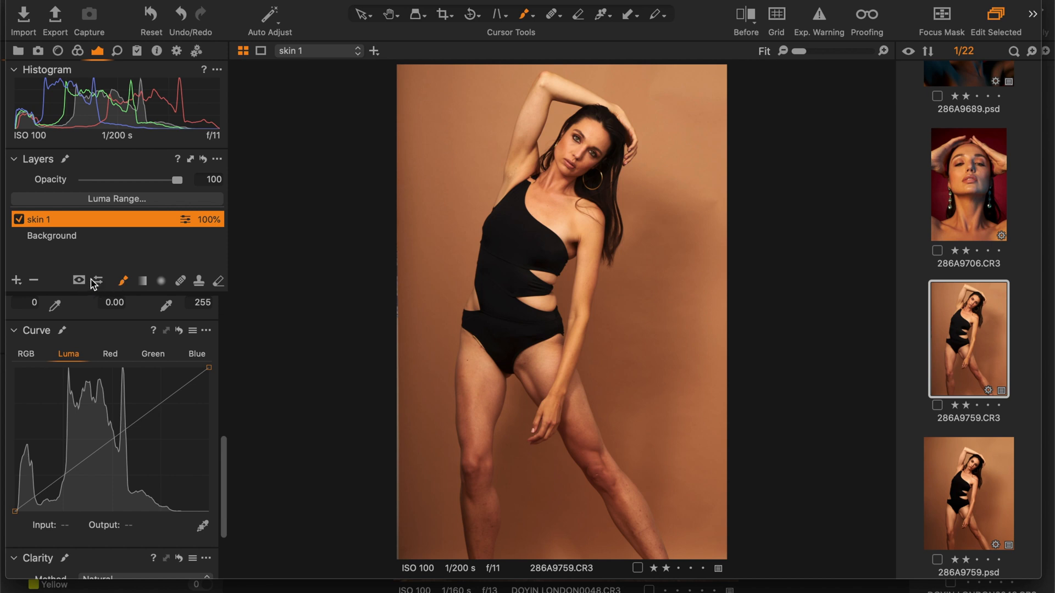
Set the mask display option to Always Display Mask
left_click(77, 280)
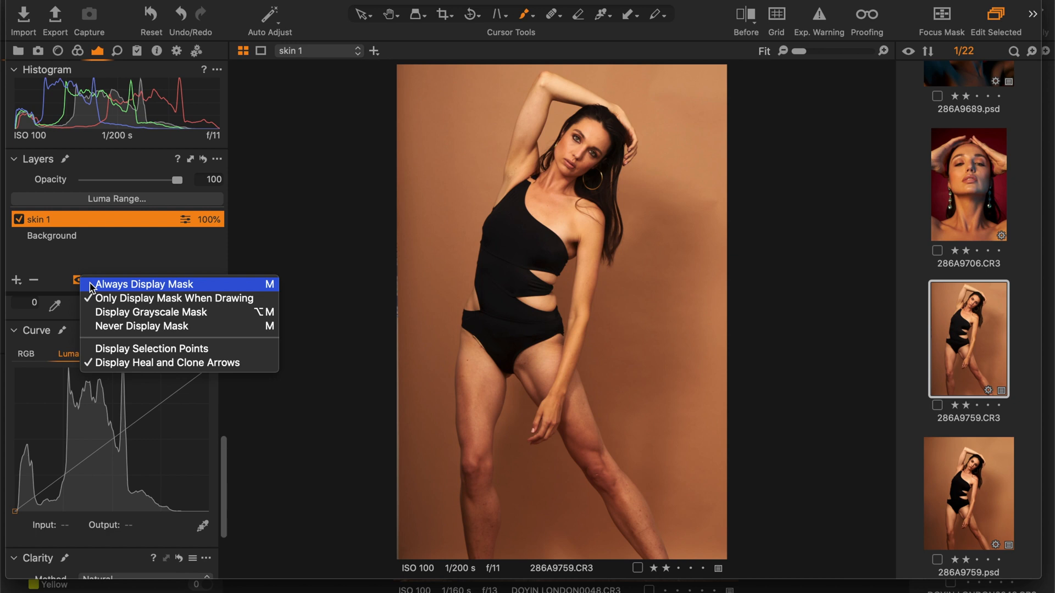
left_click(141, 284)
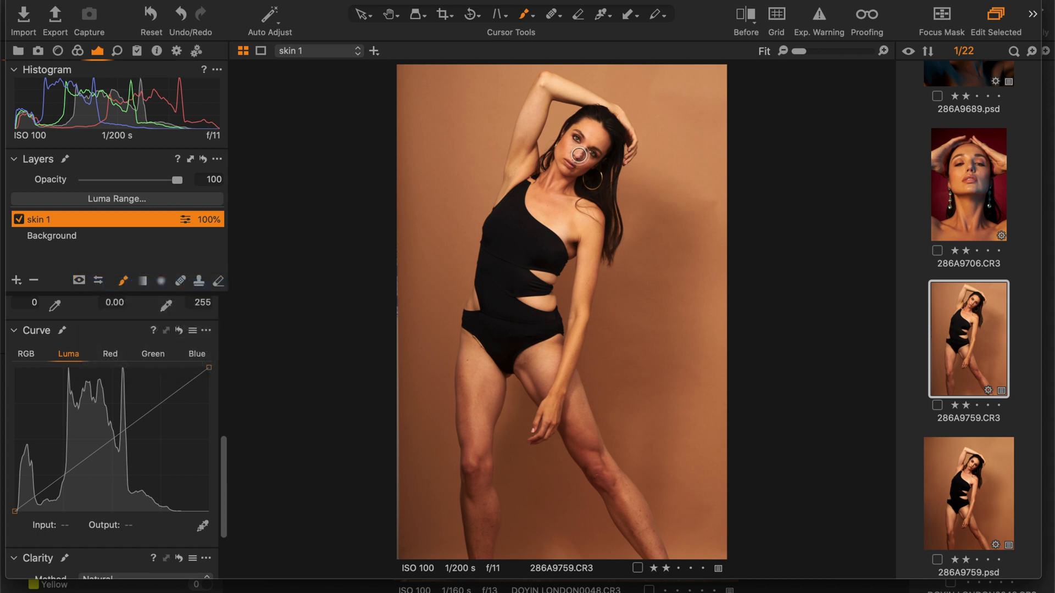
mouse_move(595, 239)
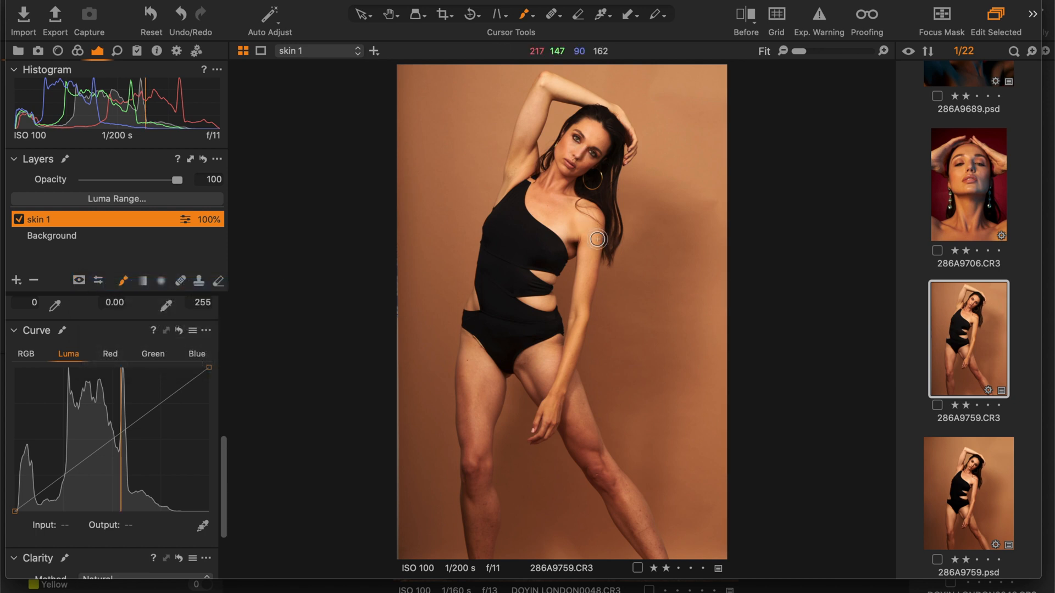
mouse_move(508, 154)
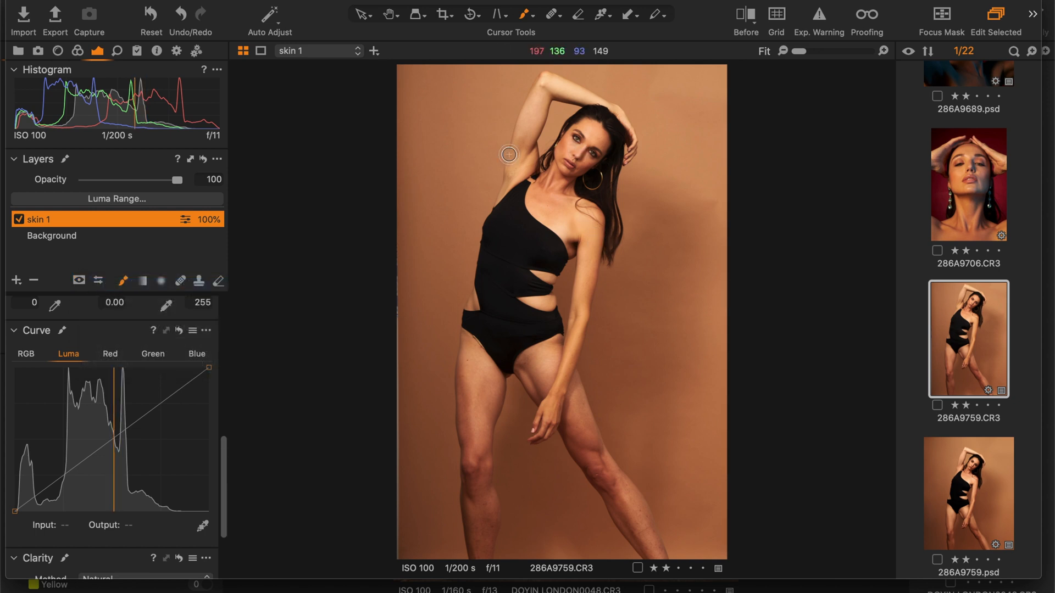
mouse_move(589, 241)
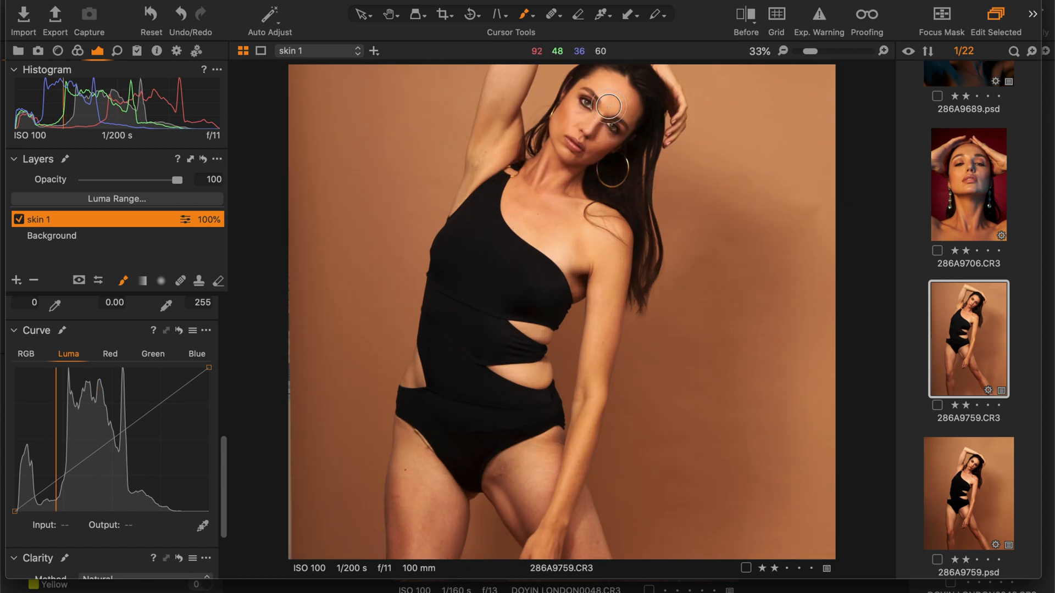
mouse_move(593, 246)
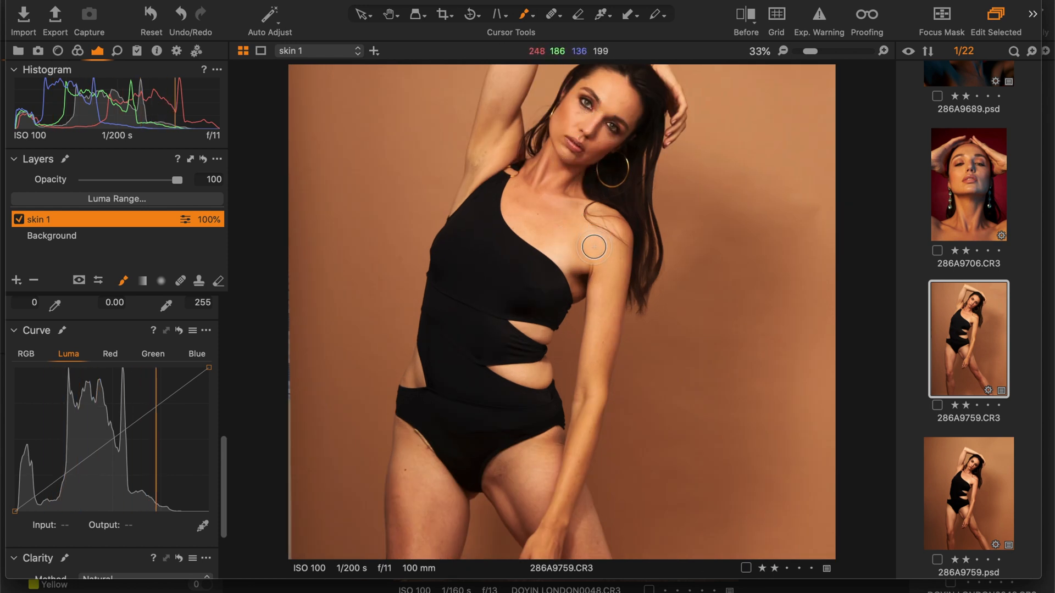
mouse_move(577, 230)
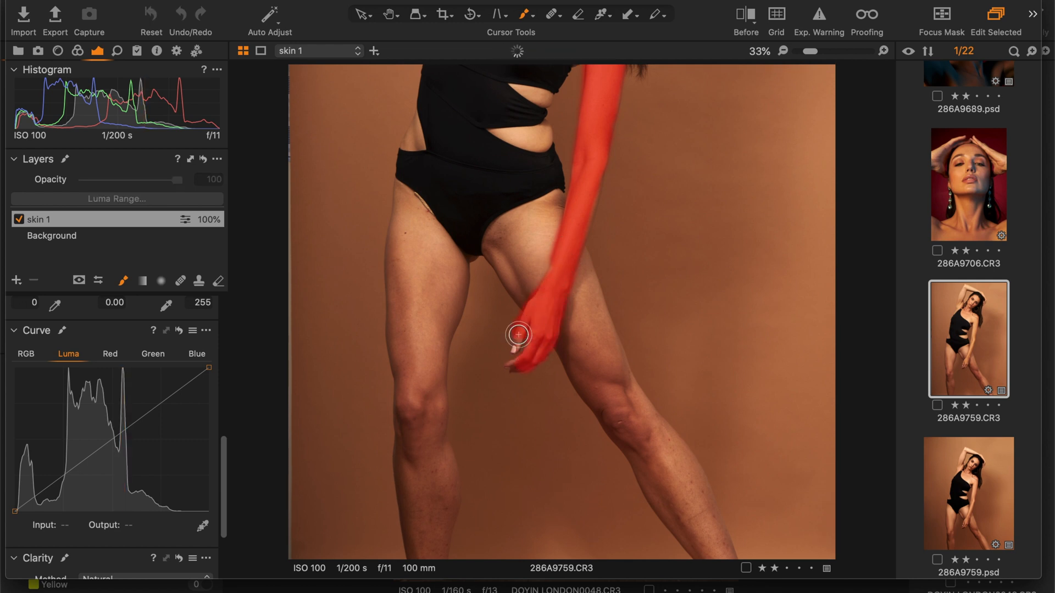
mouse_move(527, 260)
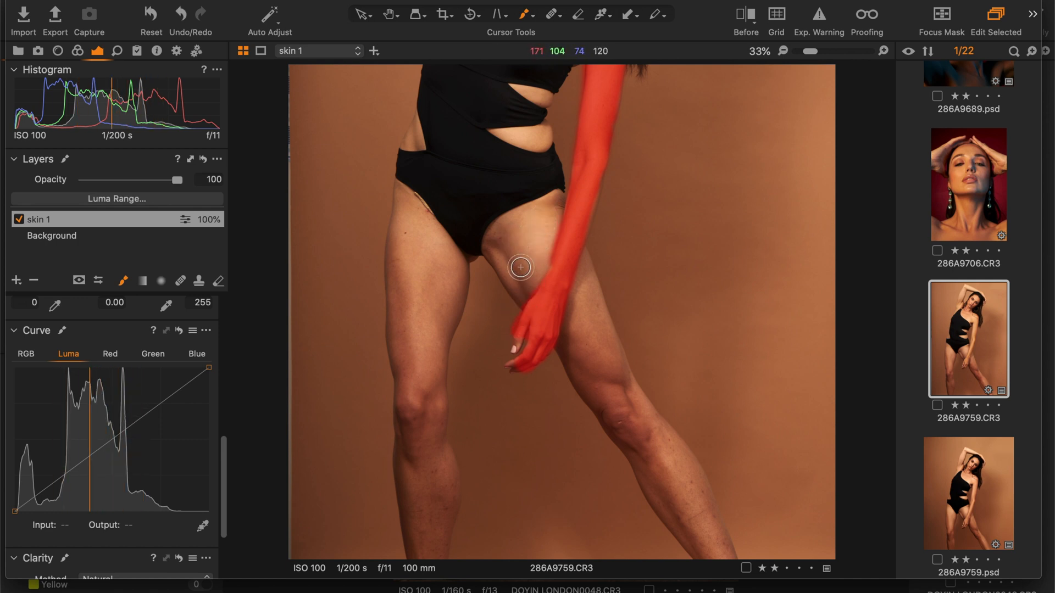
Extend the skin 1 mask along the arm, then move to the colour tools
left_click(79, 280)
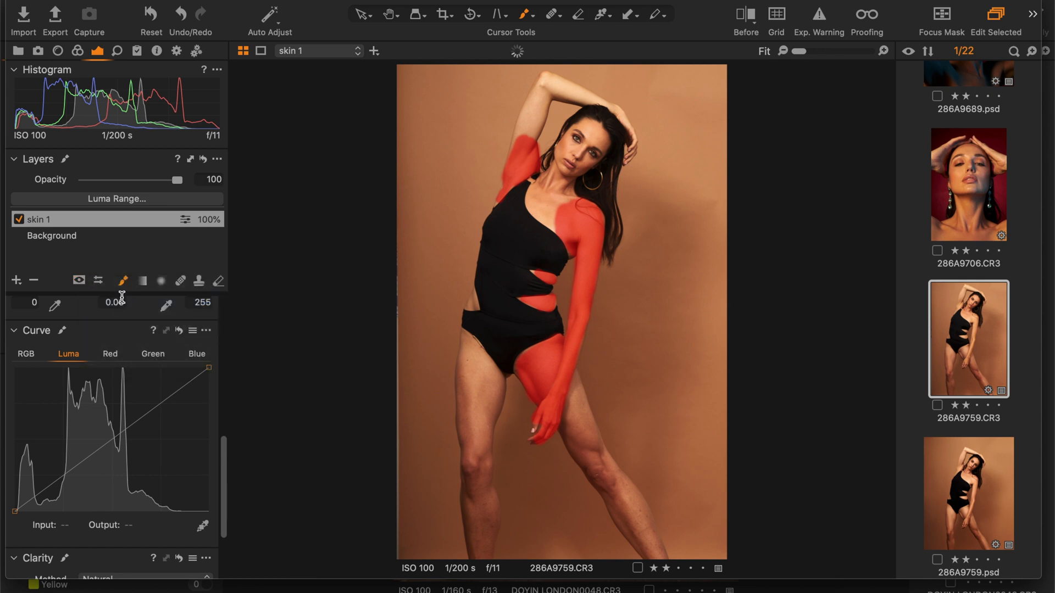
left_click(77, 51)
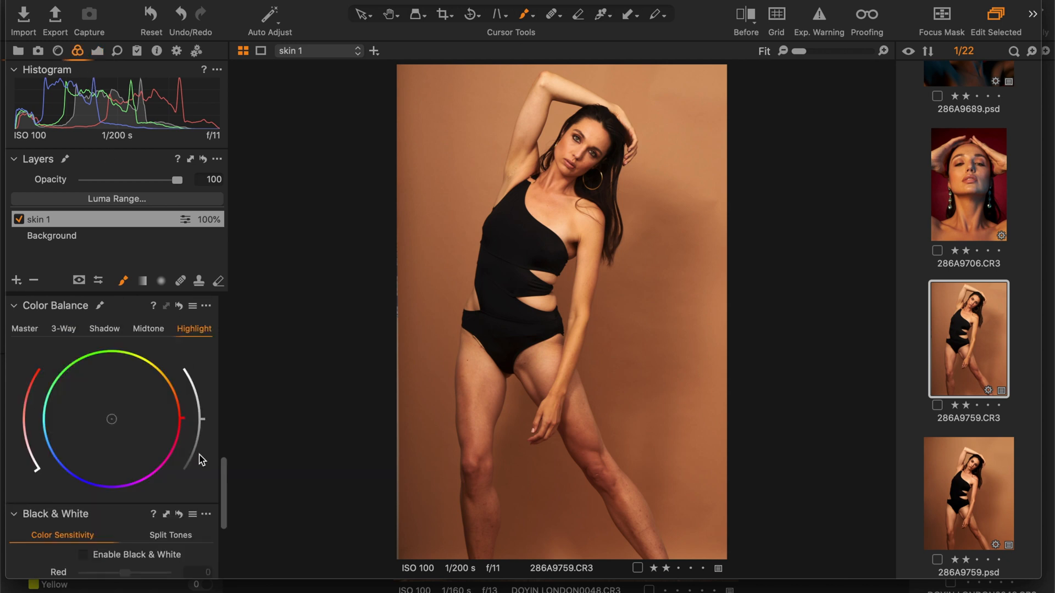
Scroll to the Skin Tone editor and start the skin tone picker on the photo
scroll("down", 3)
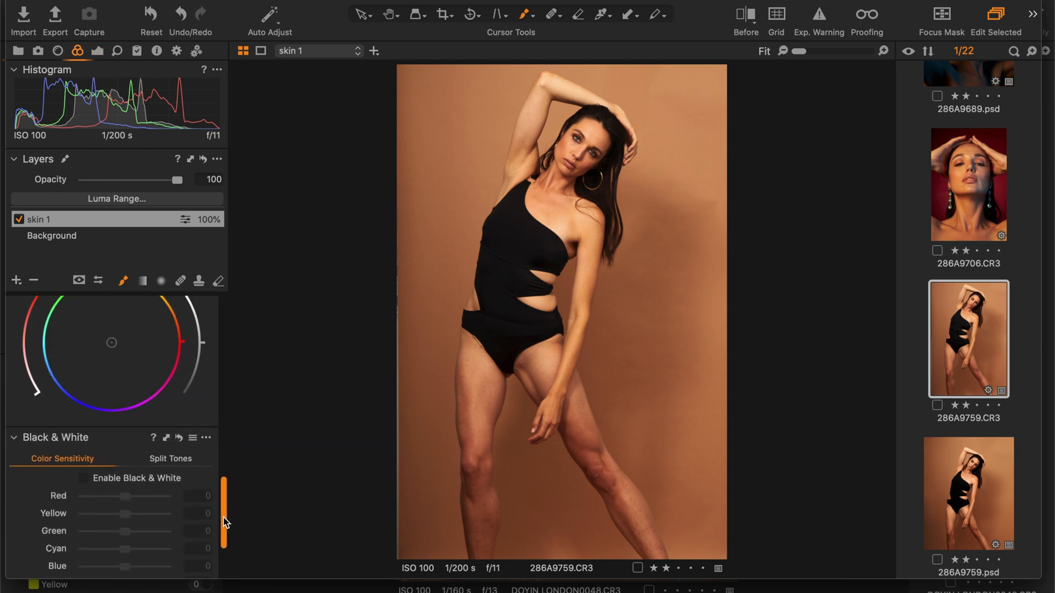
scroll("down", 3)
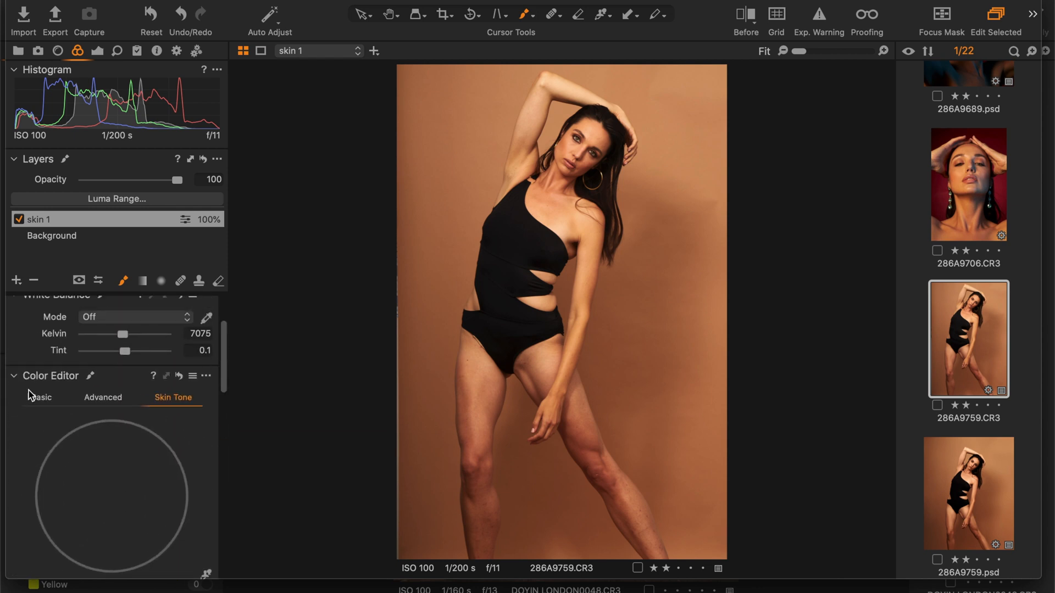
mouse_move(136, 370)
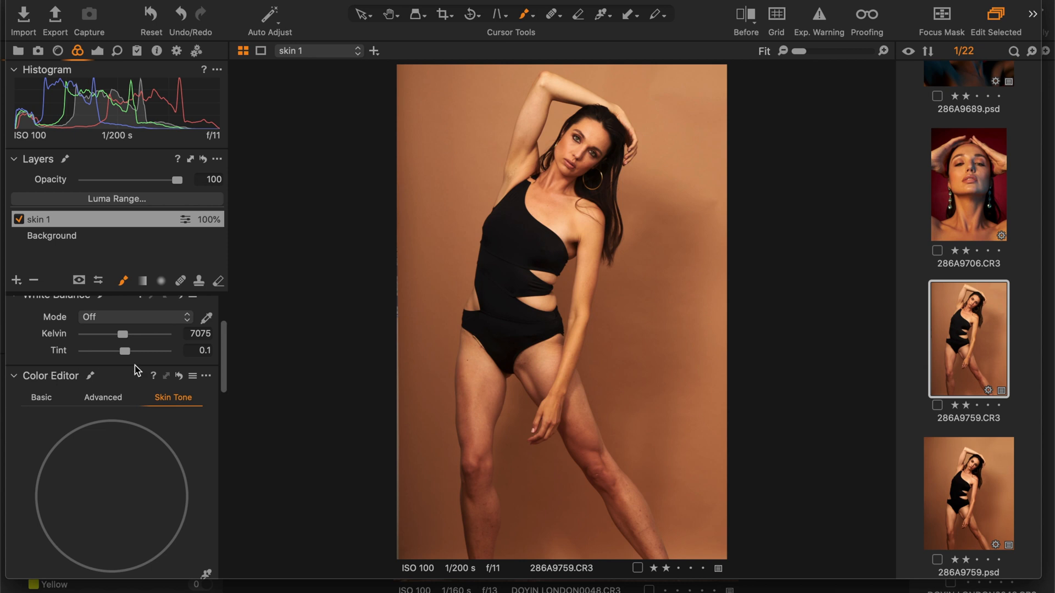
mouse_move(228, 367)
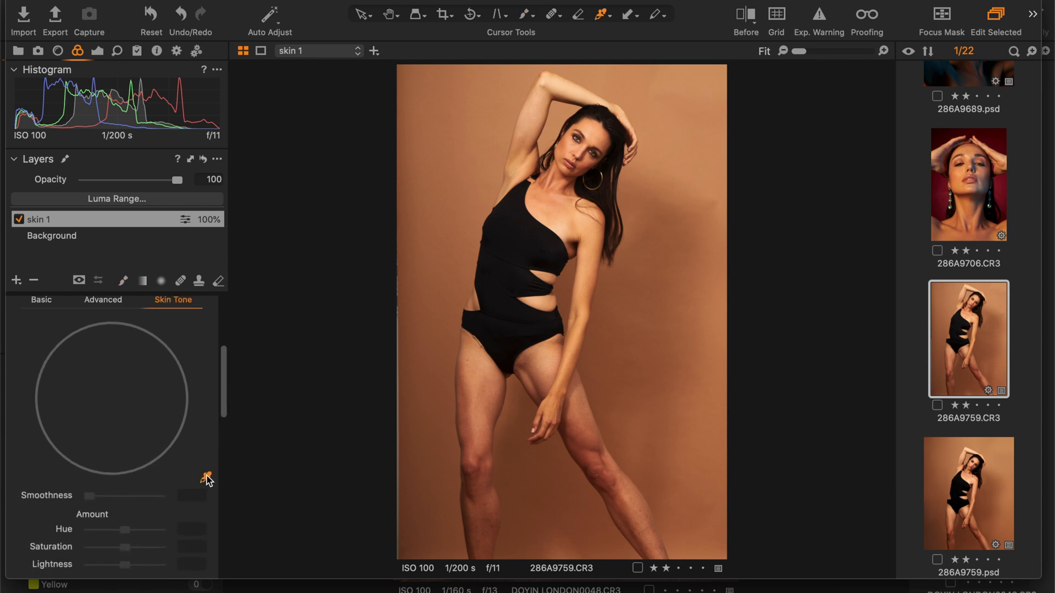
left_click(562, 142)
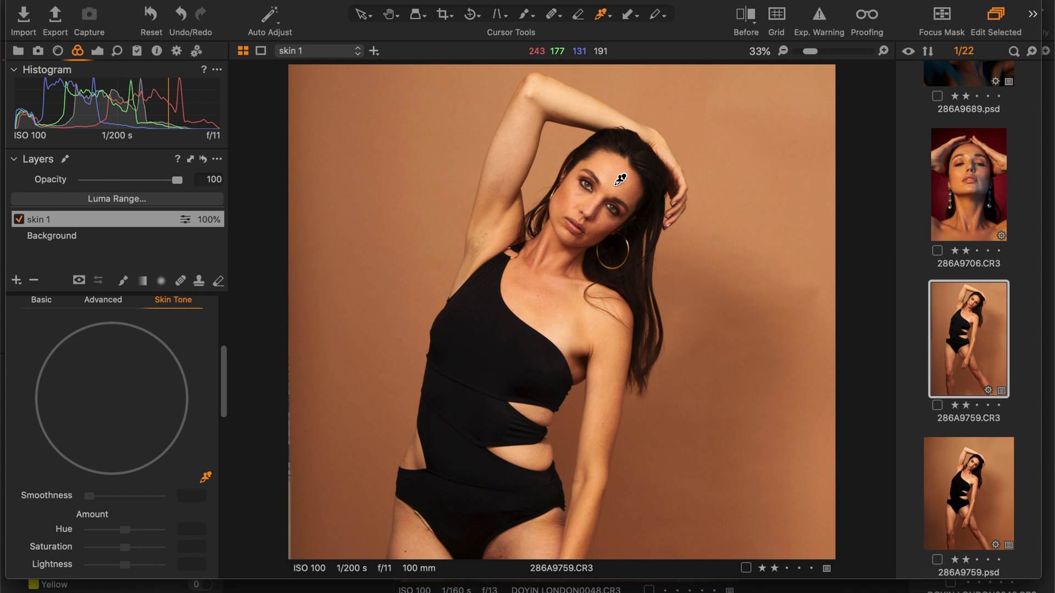
Set the mask display to Only Display Mask When Drawing
left_click(79, 280)
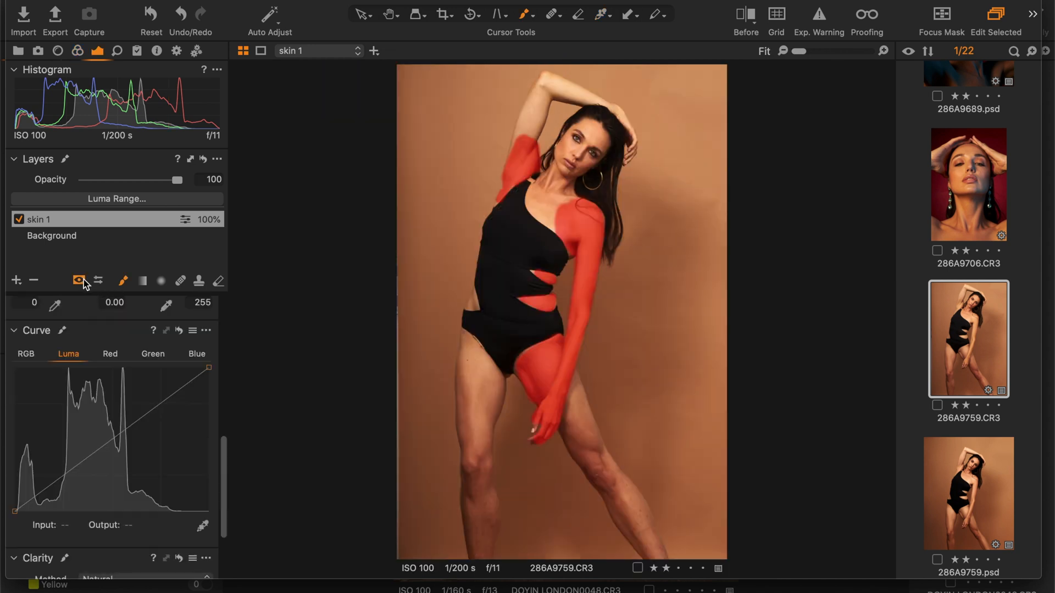
left_click(79, 280)
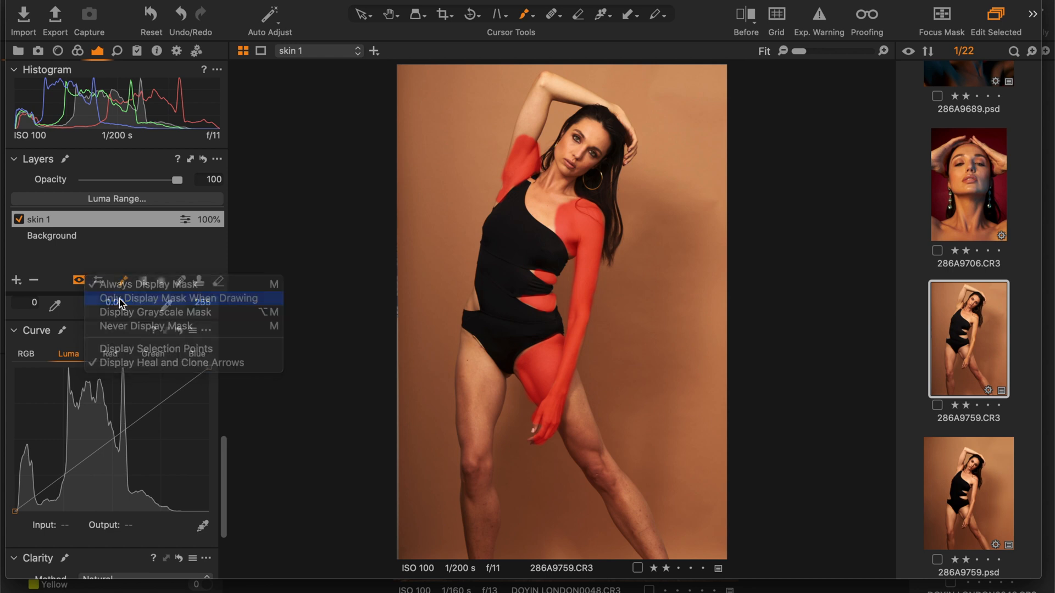
left_click(180, 297)
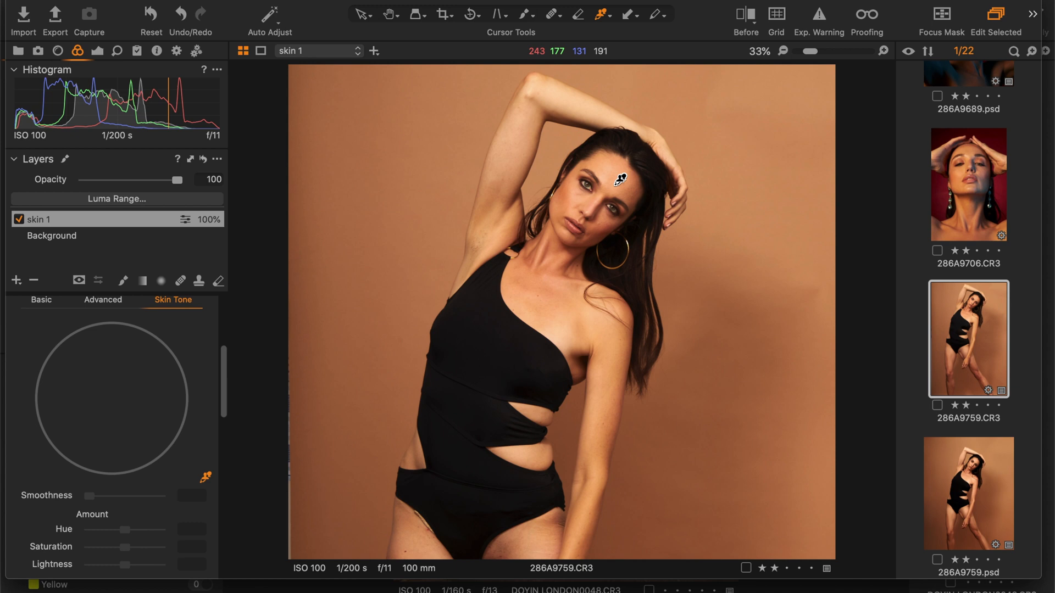
Sample the skin tone from the forehead and adjust the Amount Hue for the masked arm
left_click(609, 206)
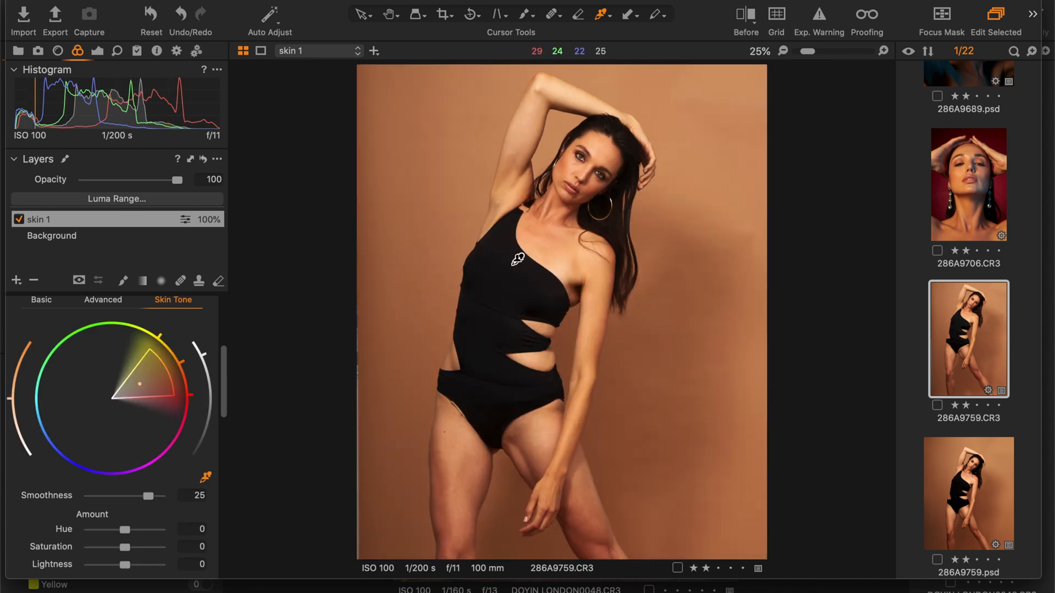
left_click(783, 51)
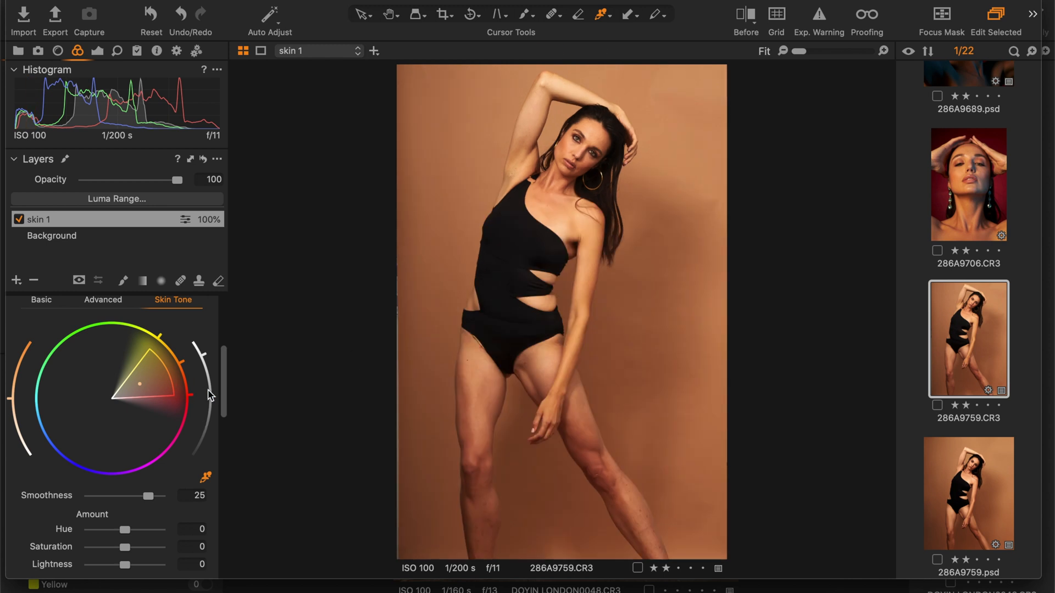
scroll("down", 3)
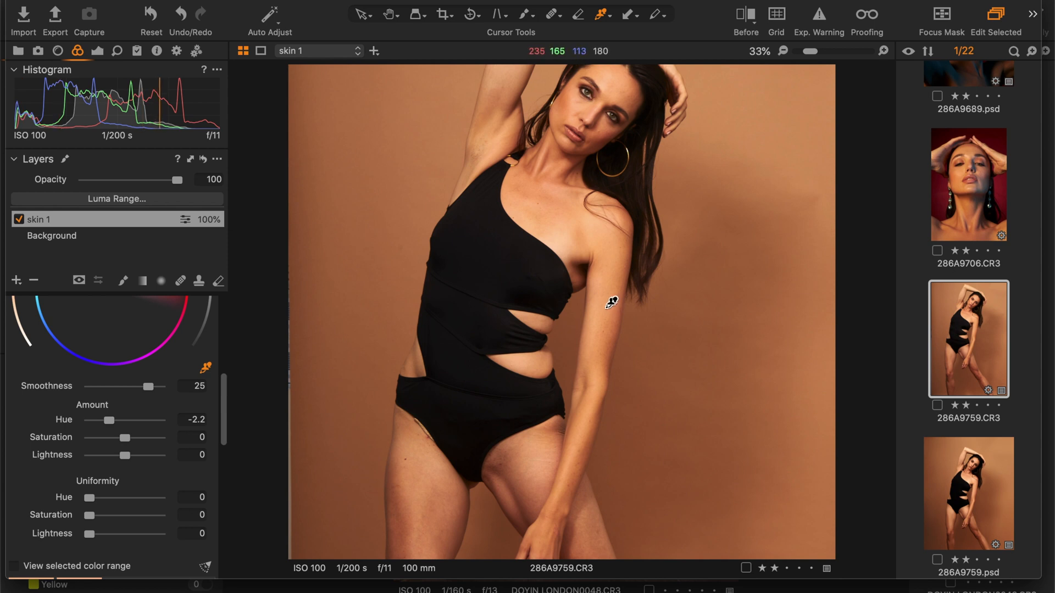
mouse_move(574, 101)
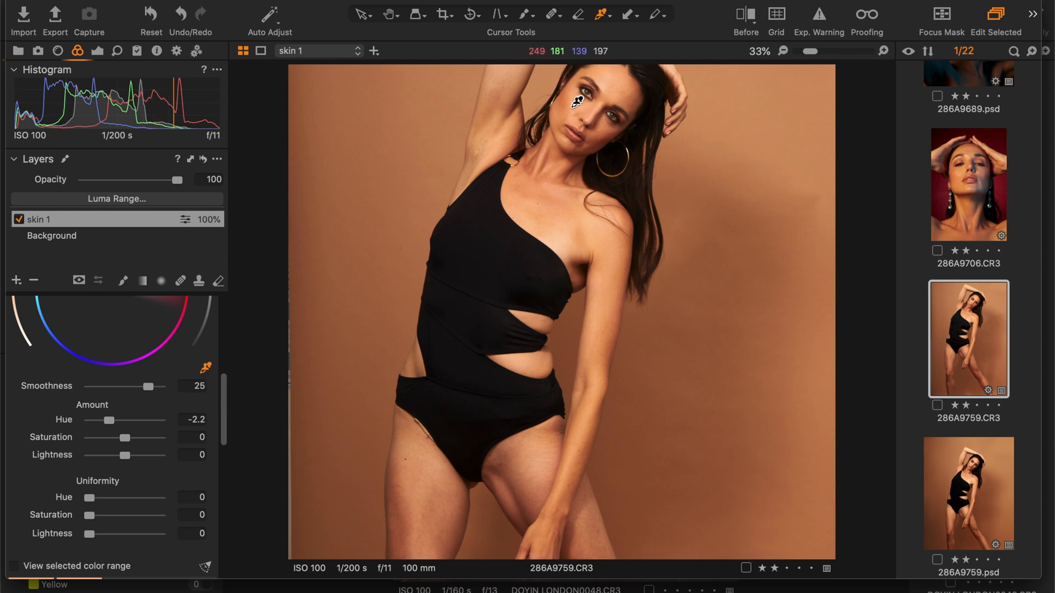
mouse_move(575, 99)
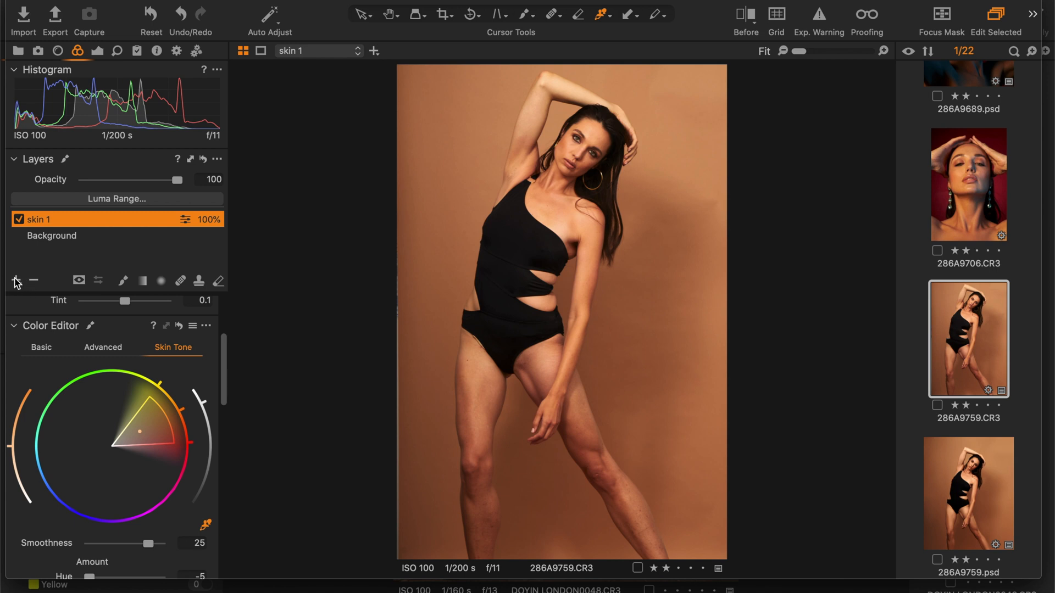
Add a second adjustment layer named 'skin 2' with its mask set to Always Display
left_click(16, 280)
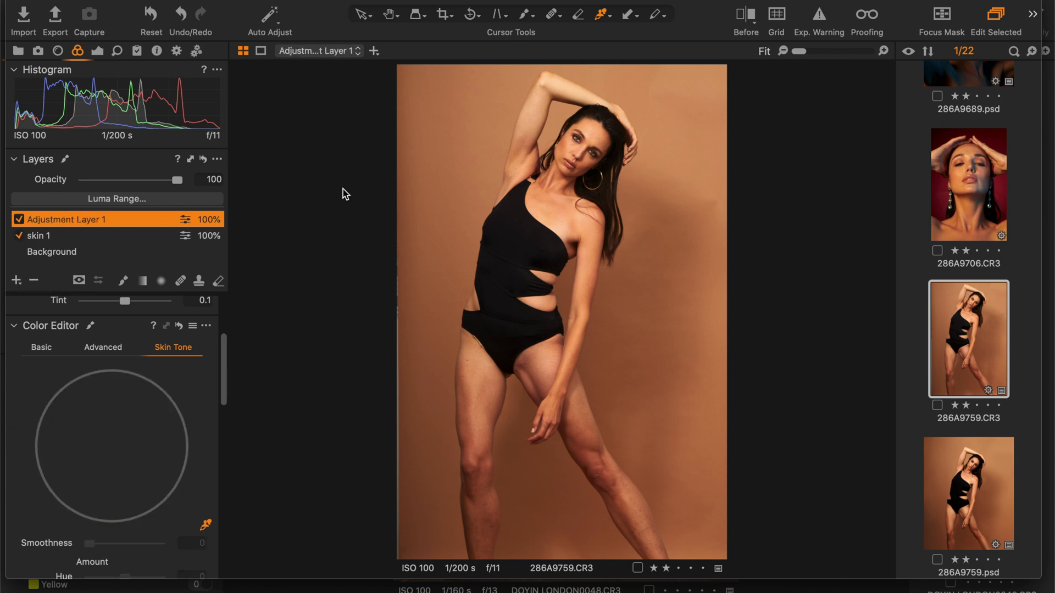
double_click(66, 218)
type("skin 2")
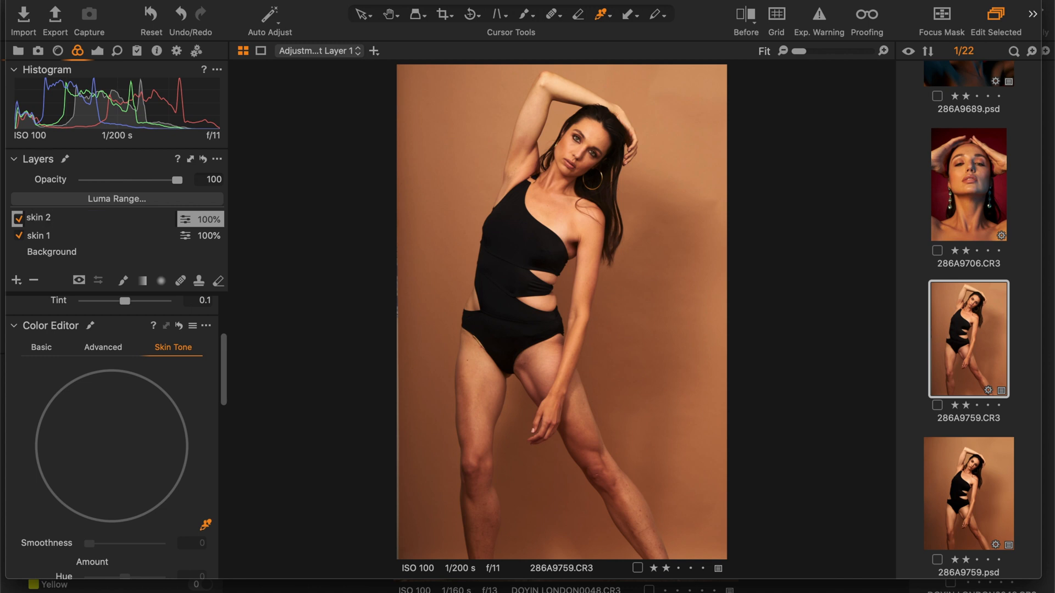
left_click(40, 219)
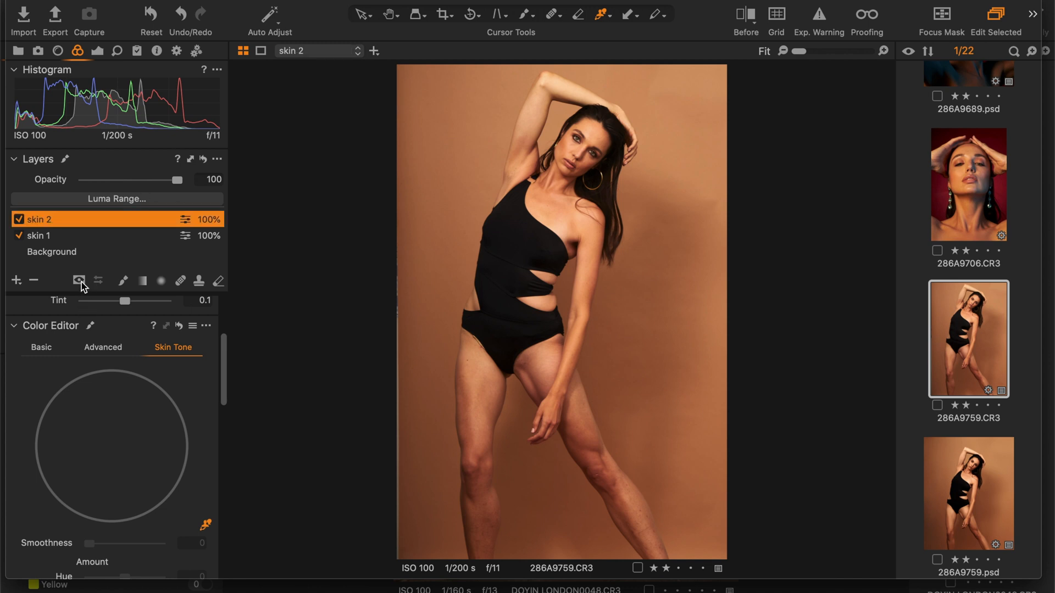
left_click(79, 281)
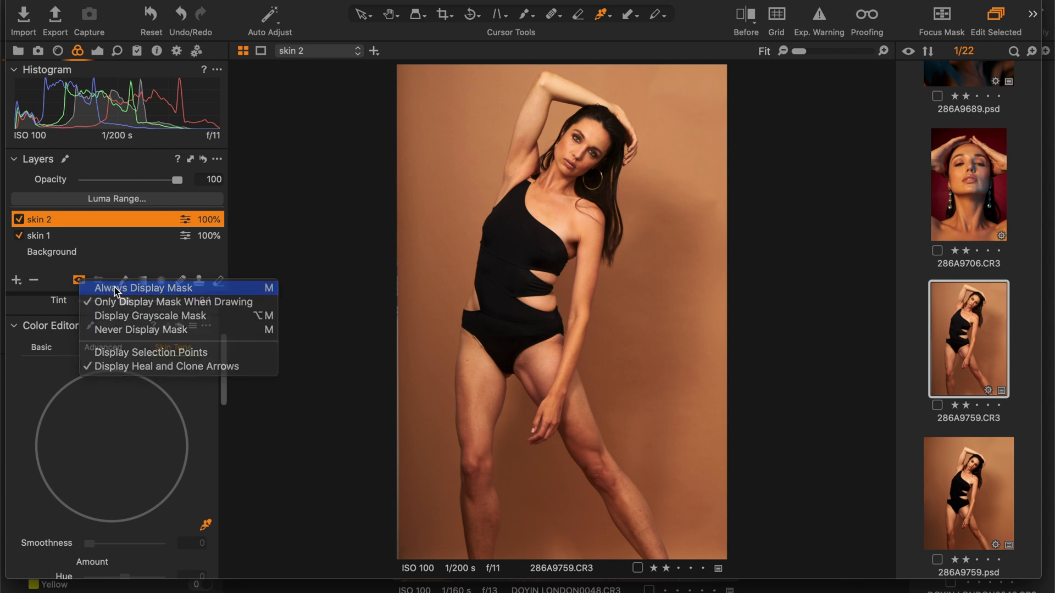
left_click(145, 288)
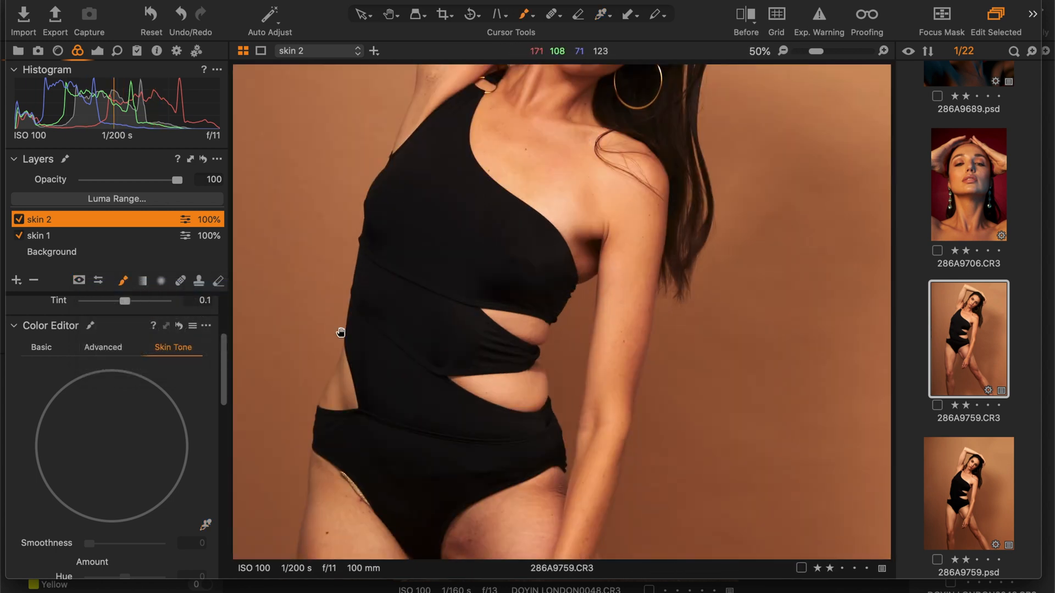
mouse_move(403, 355)
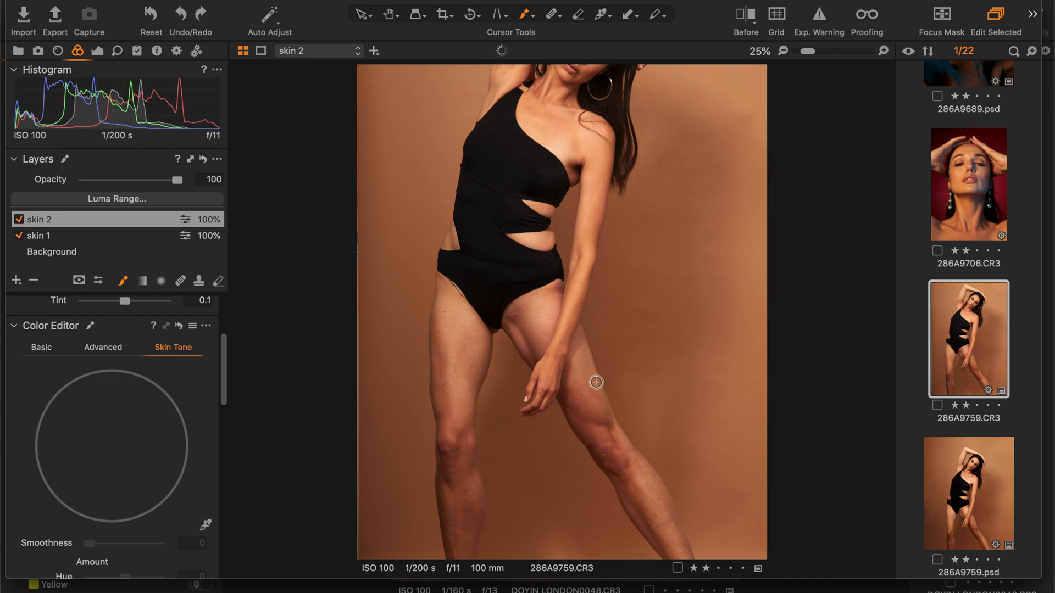
mouse_move(581, 399)
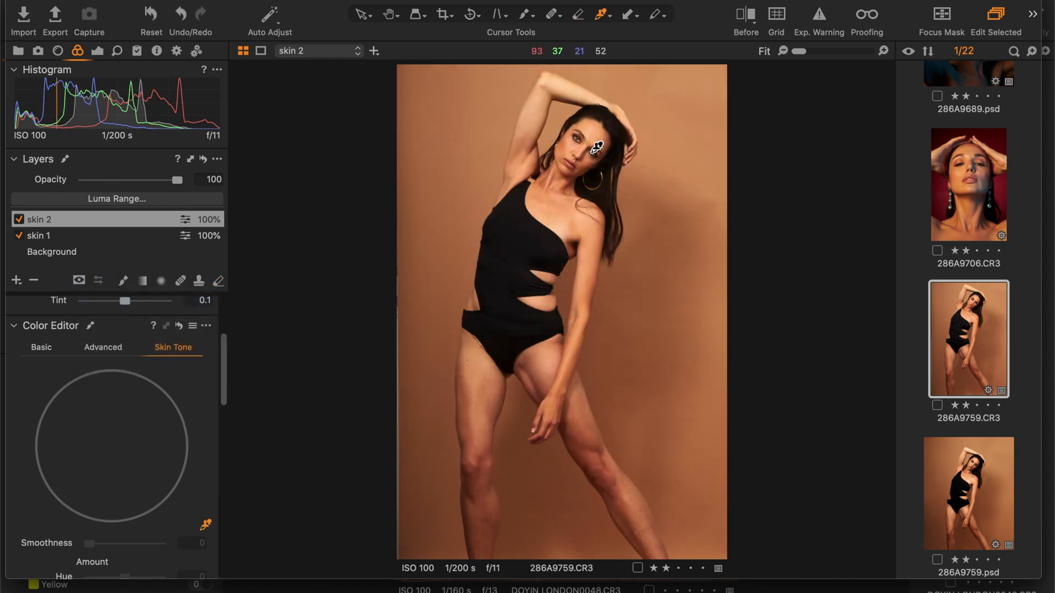
Sample the face skin tone for skin 2 and raise its Hue and Lightness amounts
left_click(596, 146)
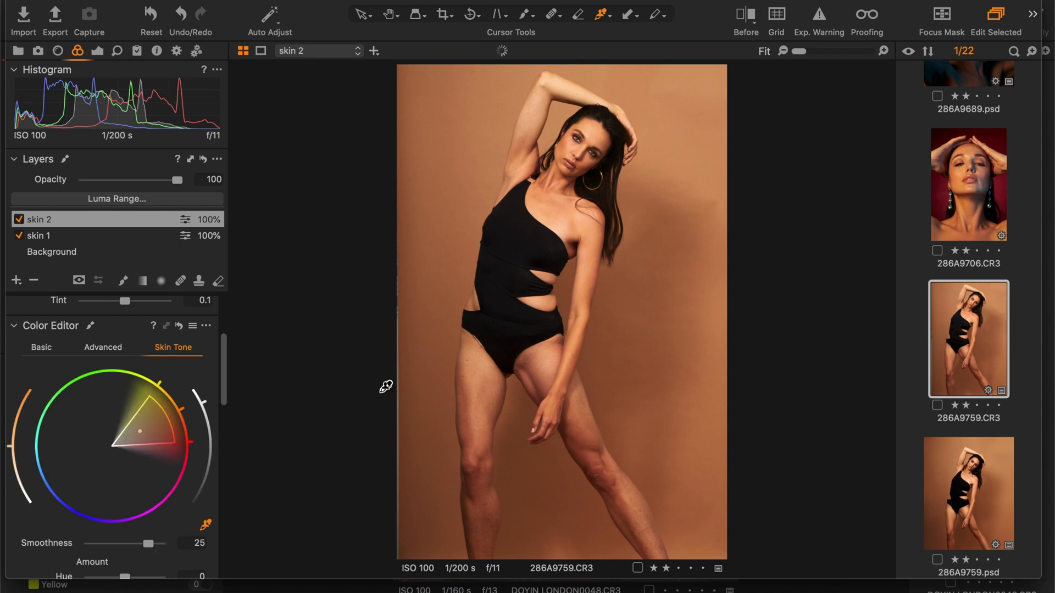
scroll("down", 3)
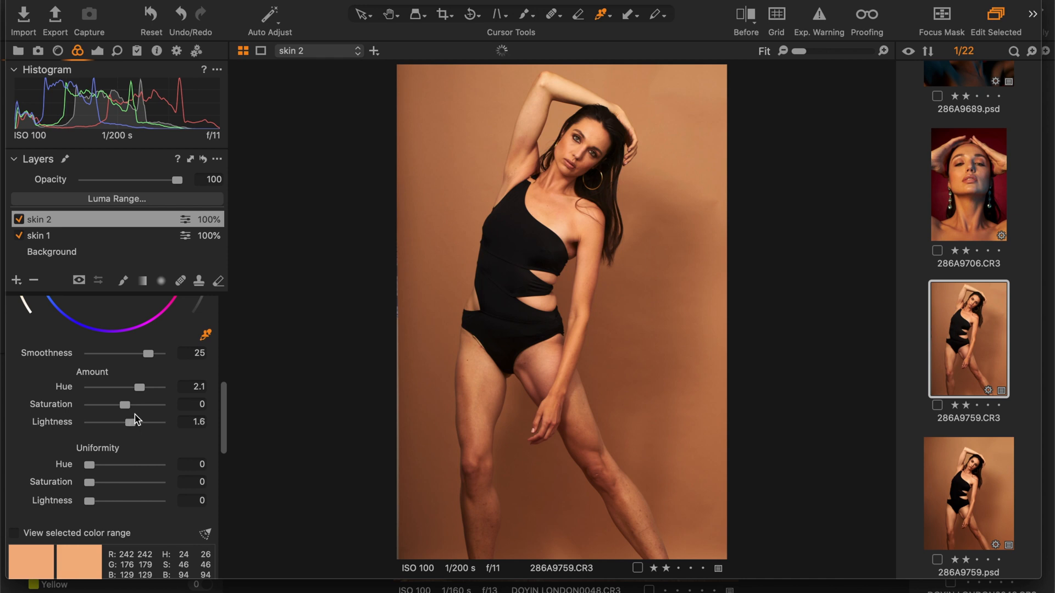
mouse_move(344, 398)
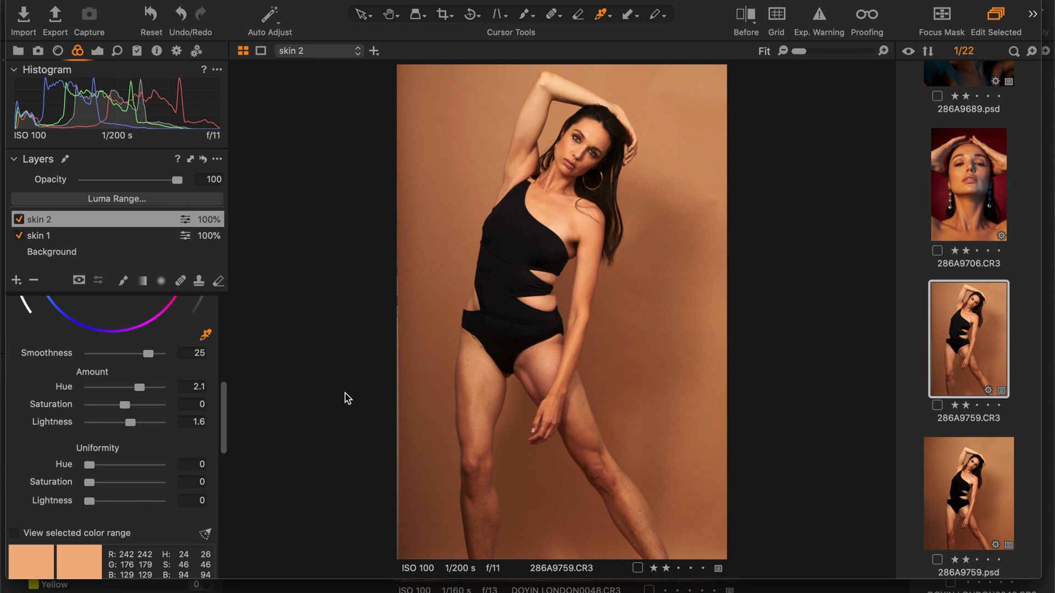
mouse_move(328, 392)
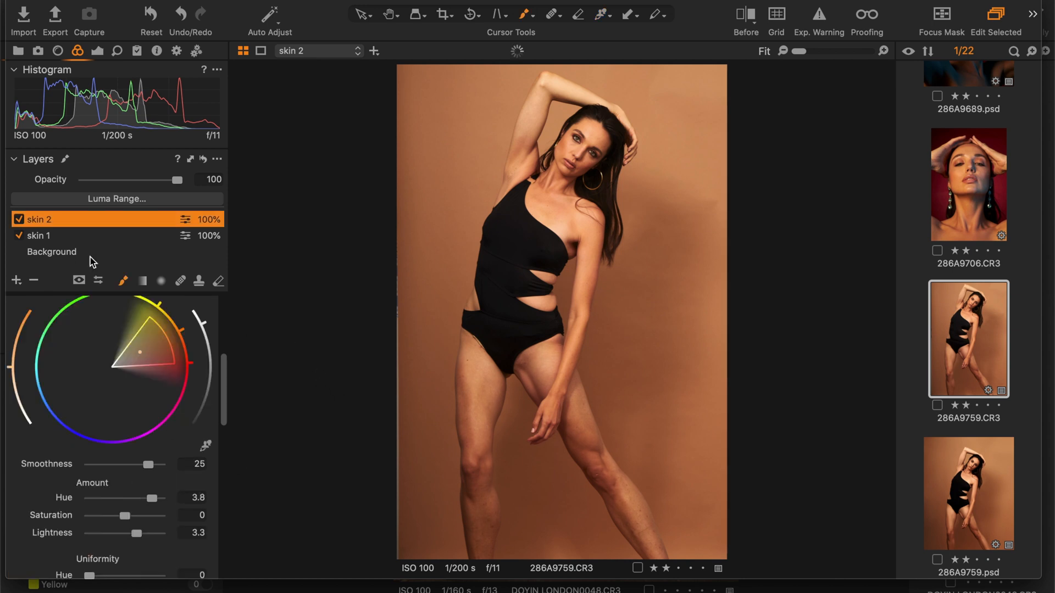
left_click(19, 220)
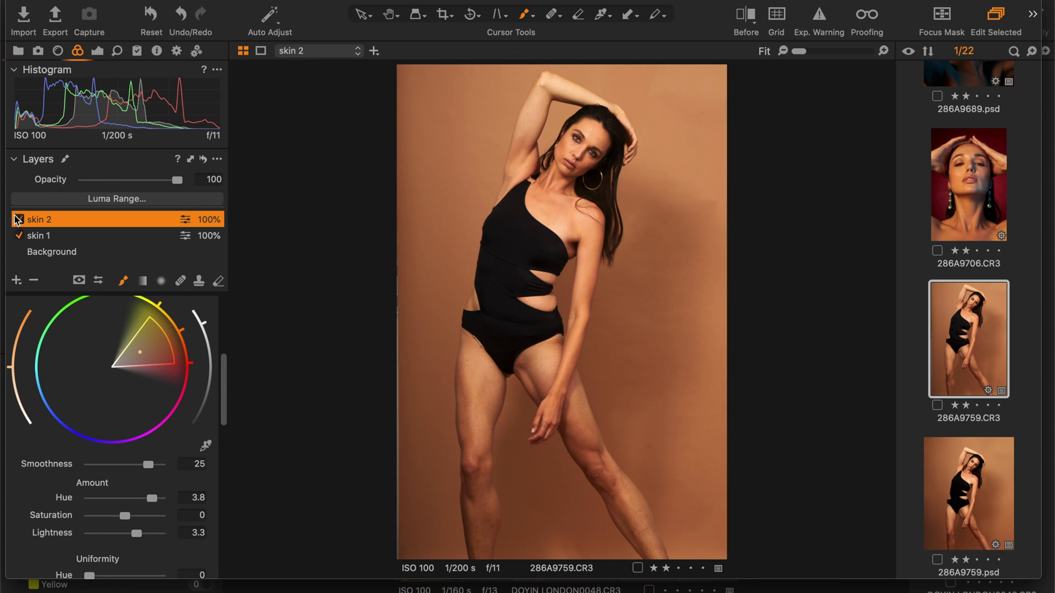
left_click(18, 220)
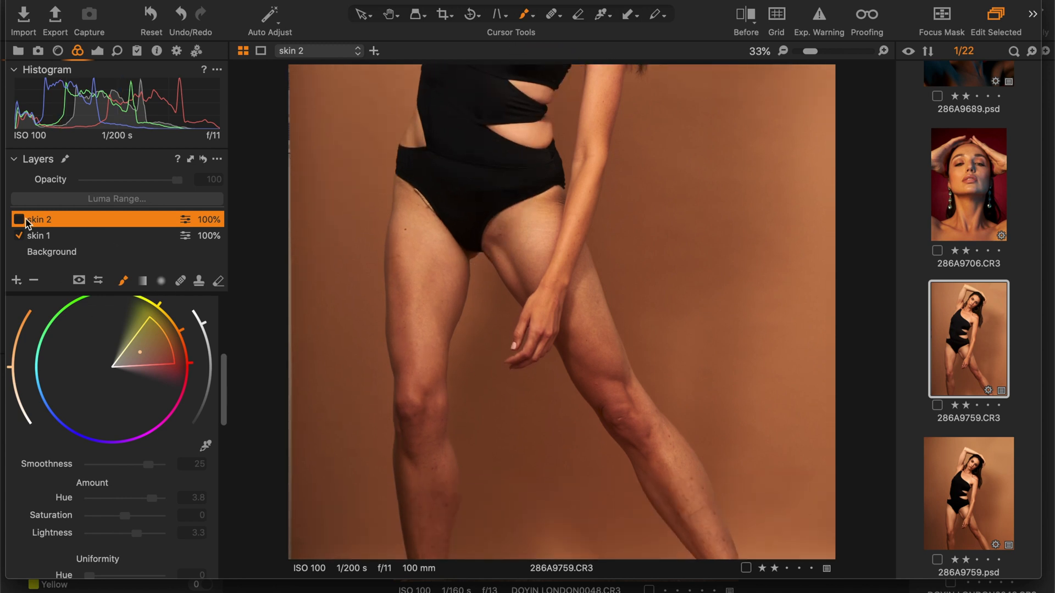
left_click(19, 219)
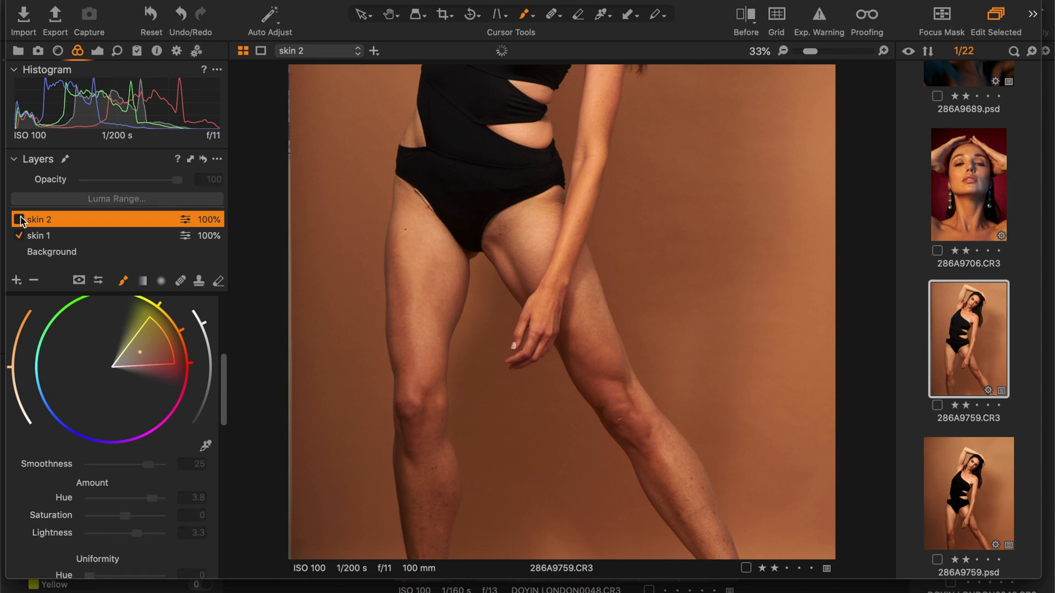
left_click(17, 220)
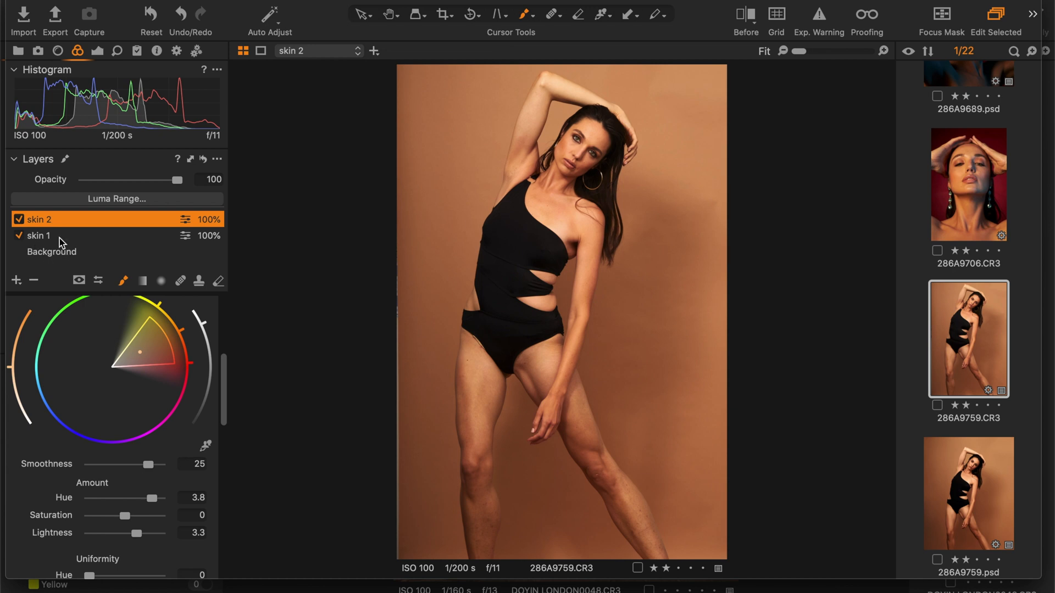
mouse_move(35, 229)
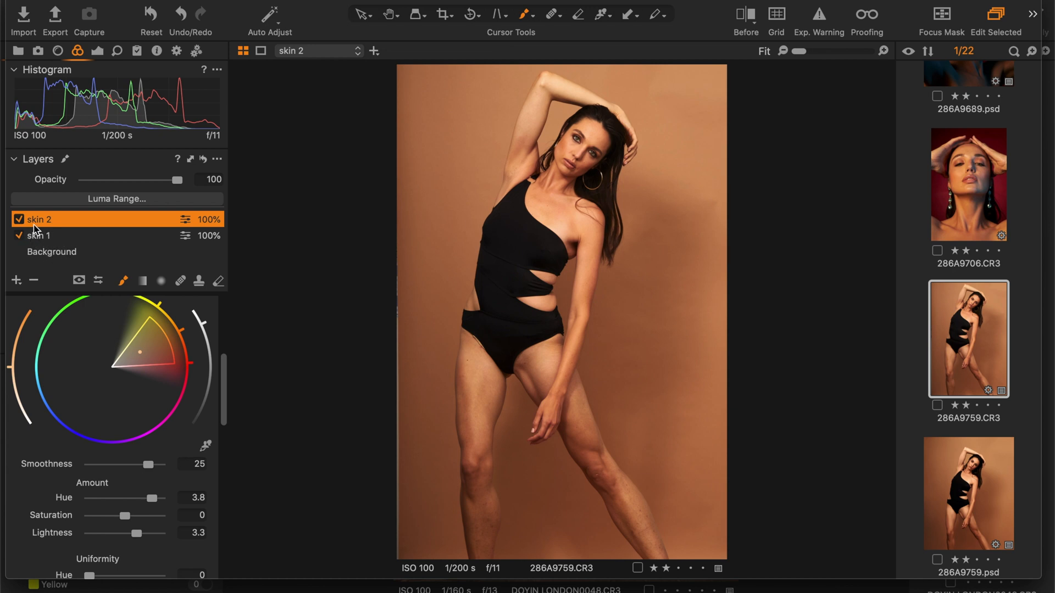
left_click(18, 219)
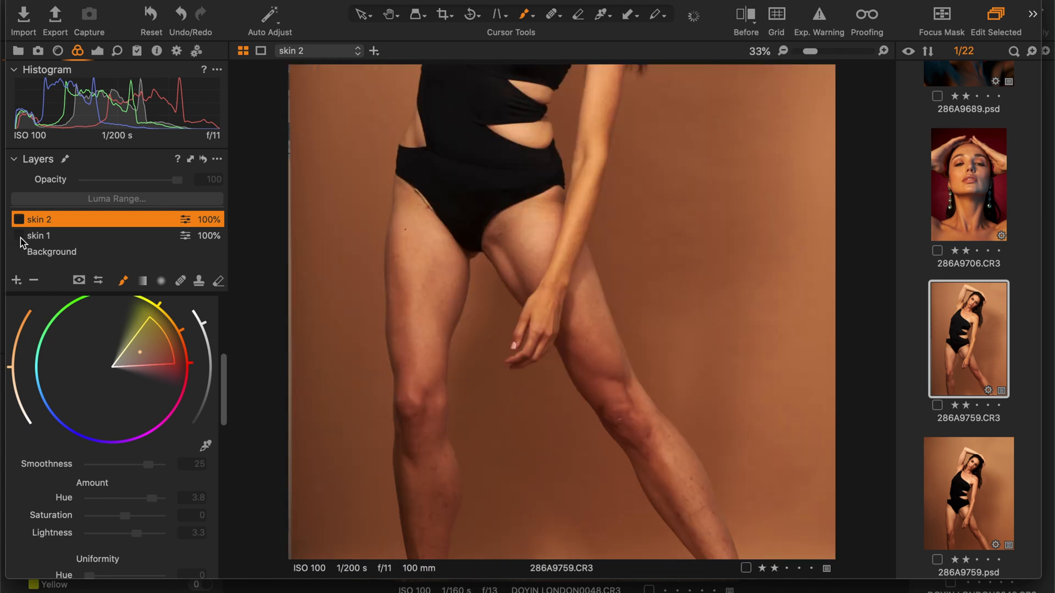
left_click(18, 220)
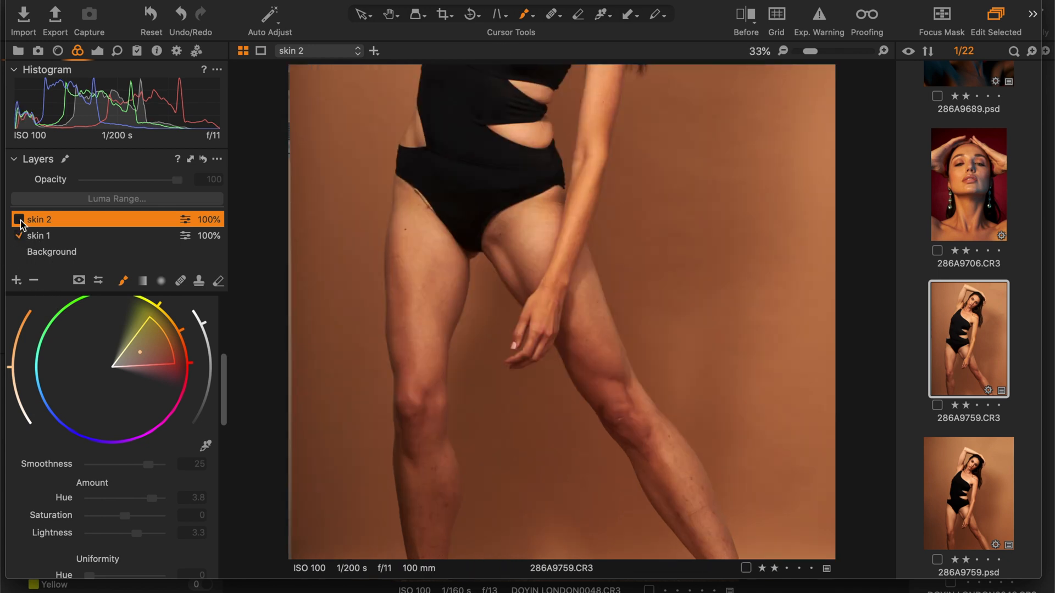